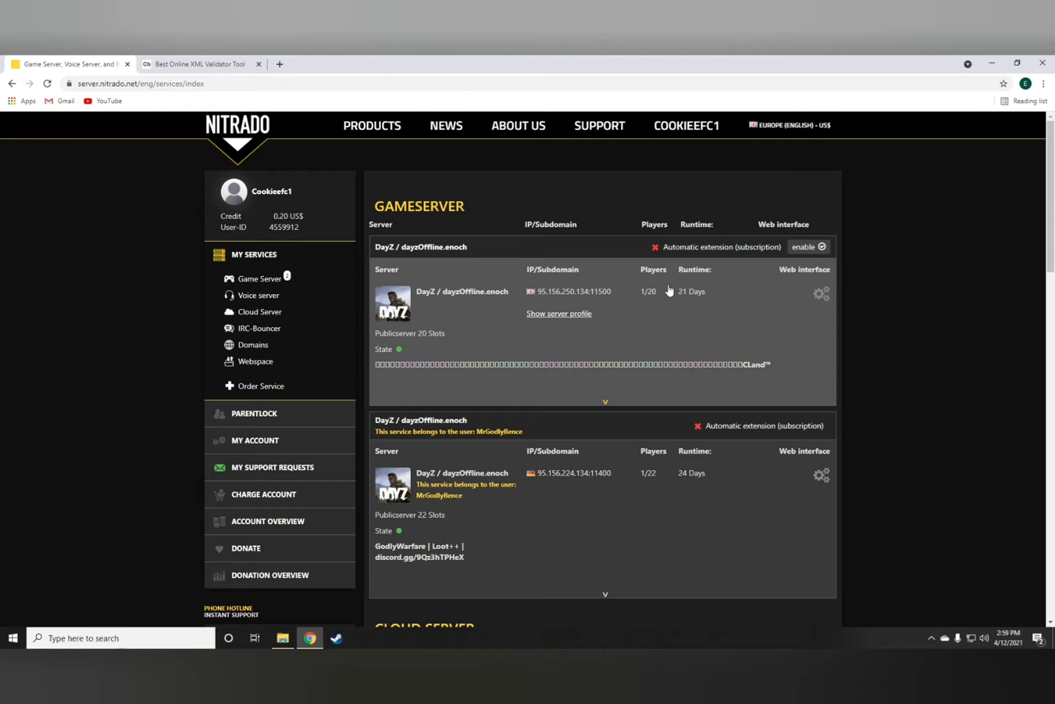
mouse_move(673, 403)
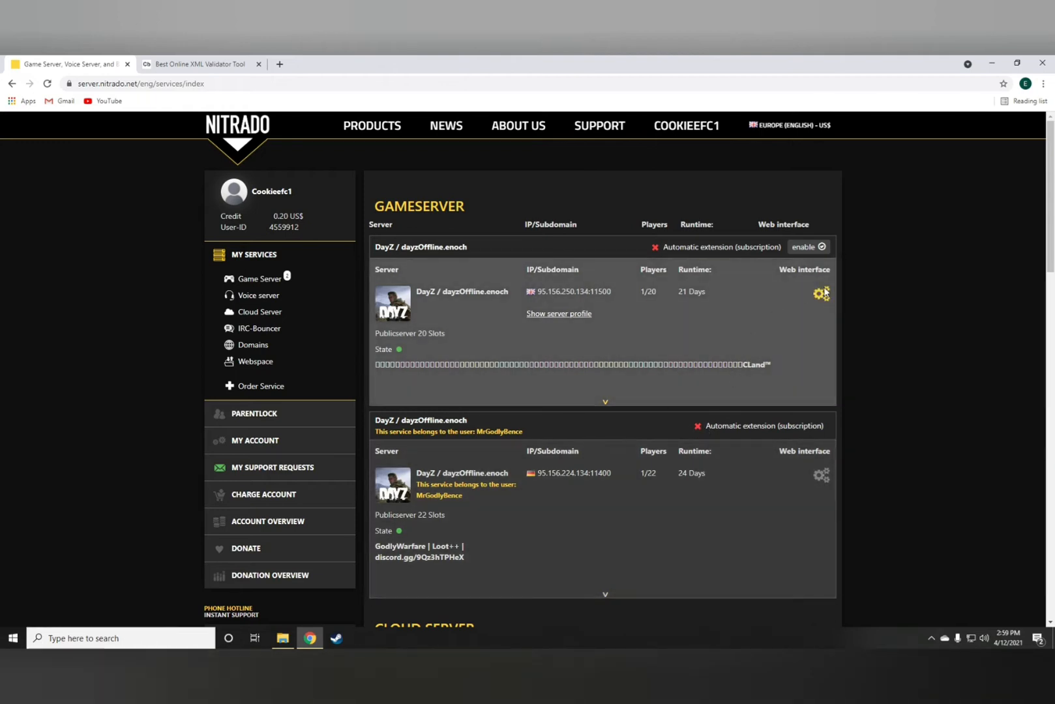
- Open the web interface dashboard for the DayZ PS4 game server
click(821, 292)
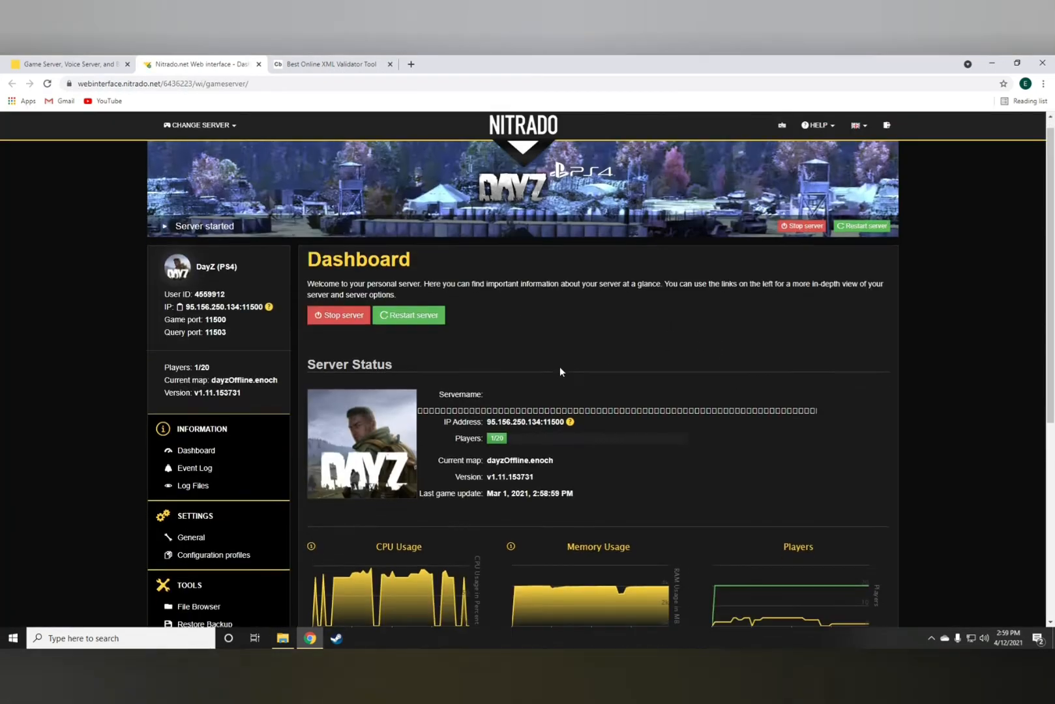
scroll(down, 3)
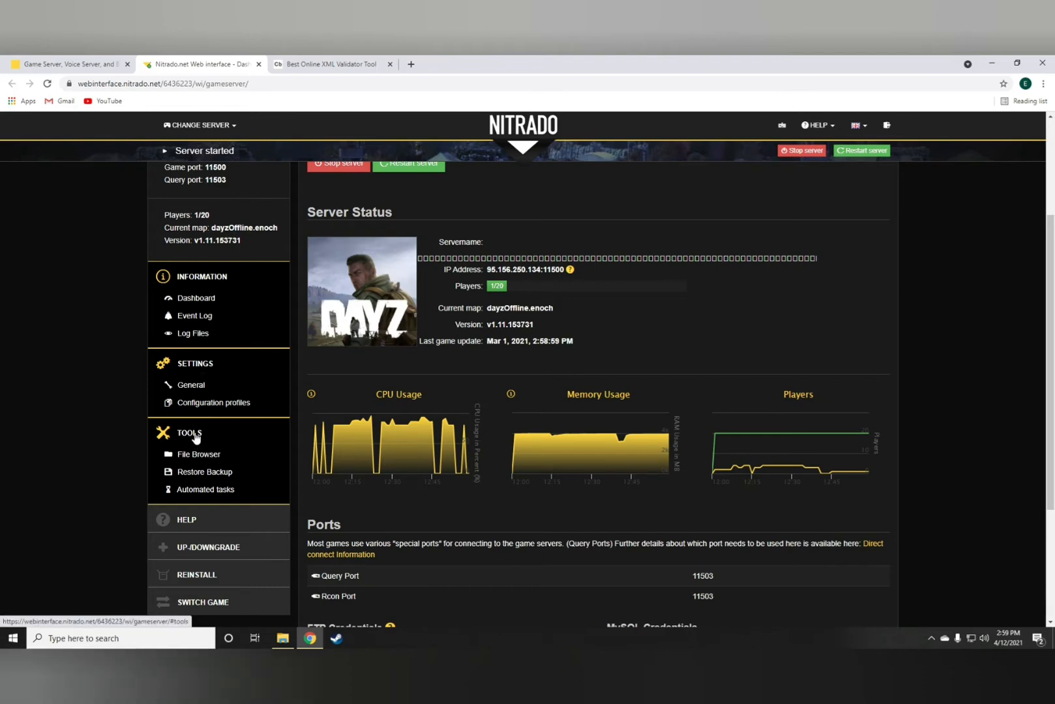
mouse_move(204, 462)
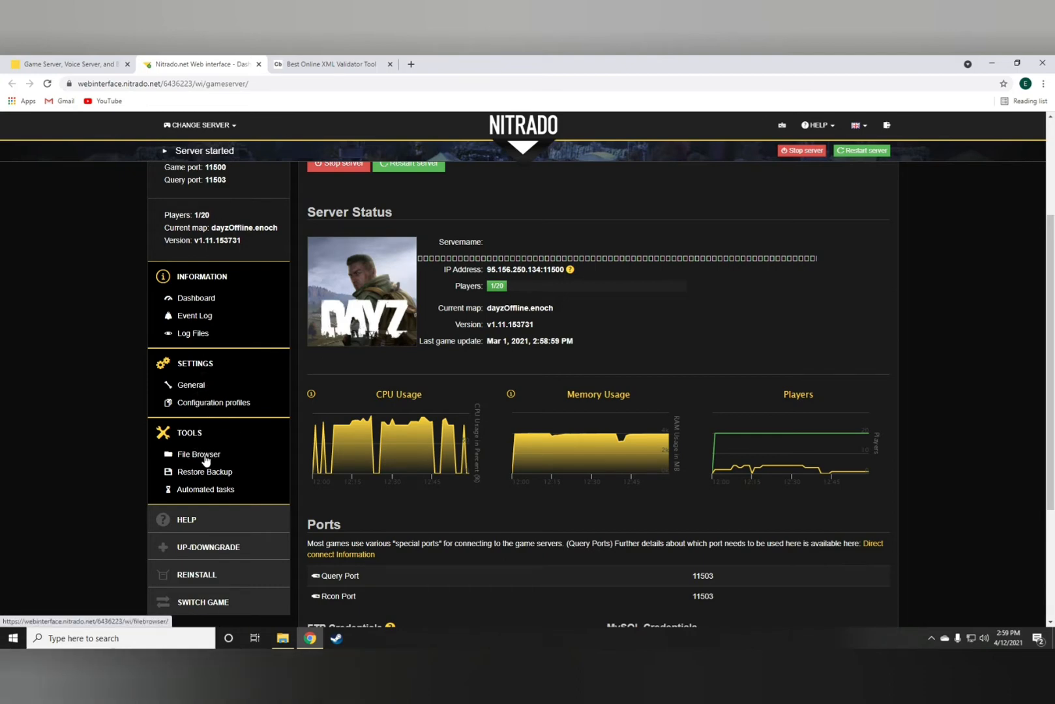
- Open the server's File Browser and enter the dayzps_missions folder
click(198, 454)
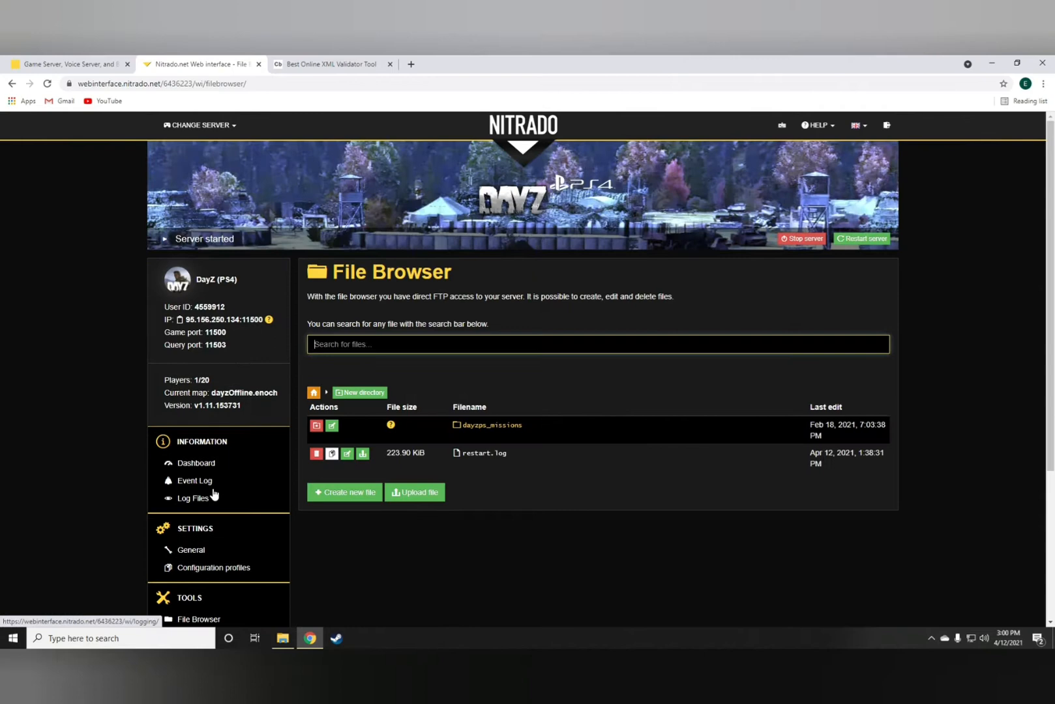
mouse_move(345, 436)
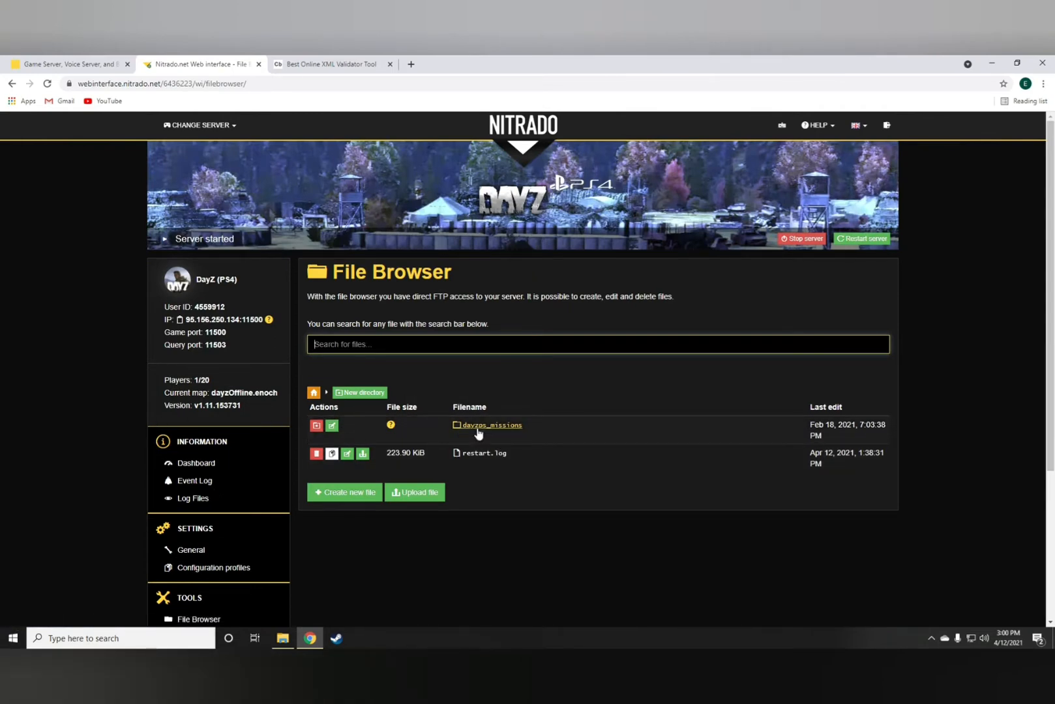
click(492, 424)
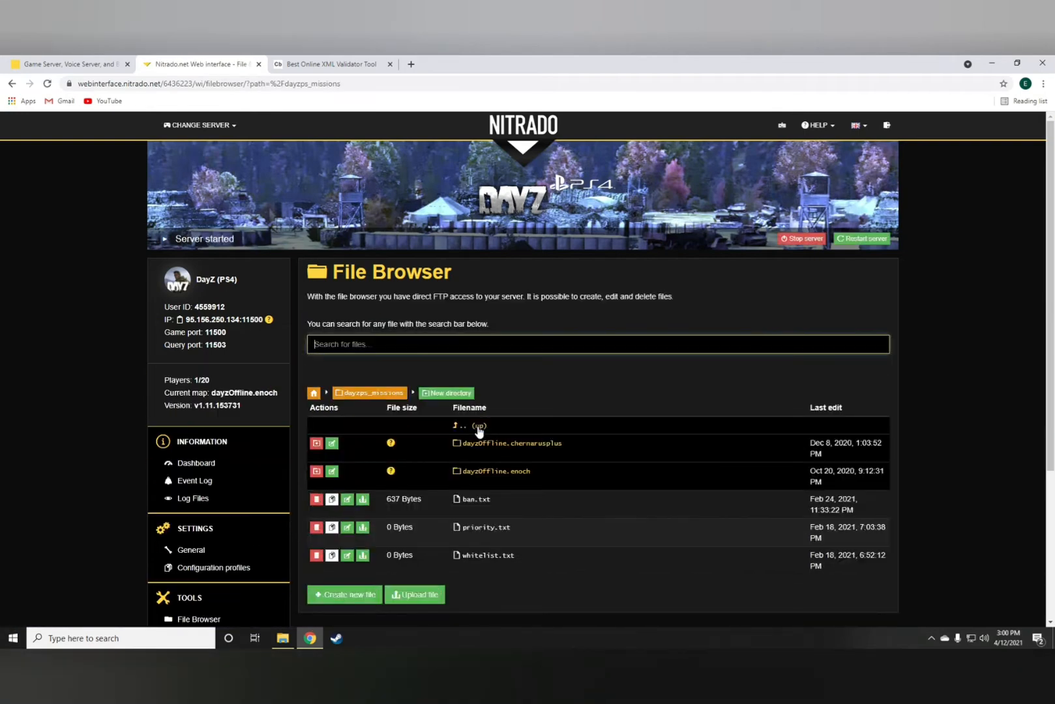
scroll(down, 3)
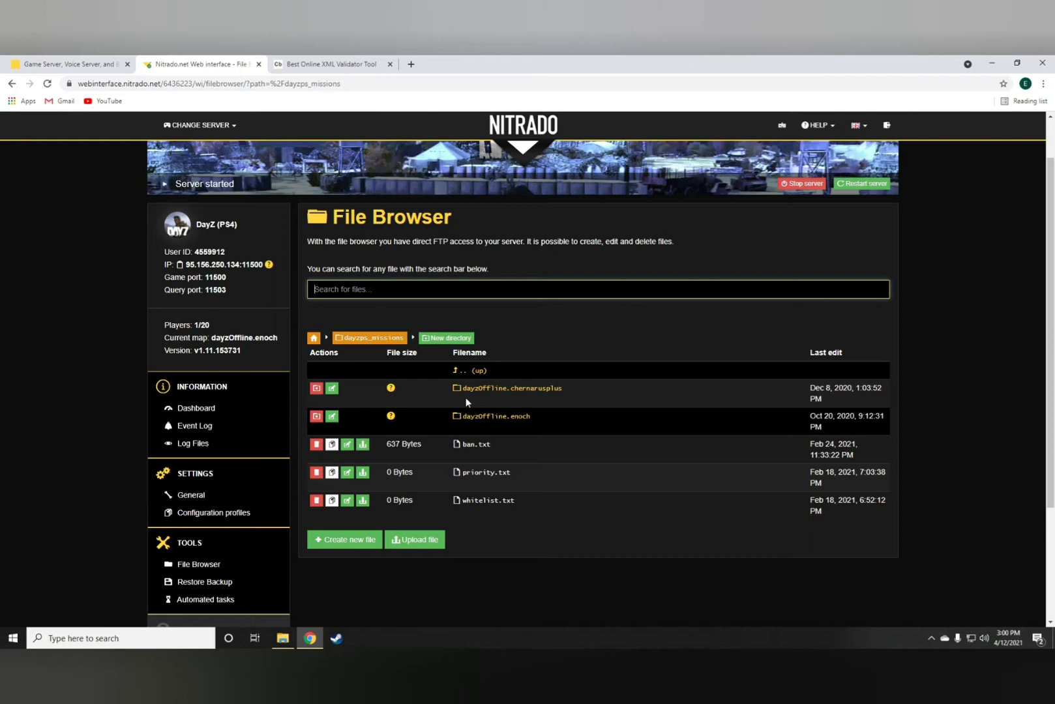
mouse_move(510, 389)
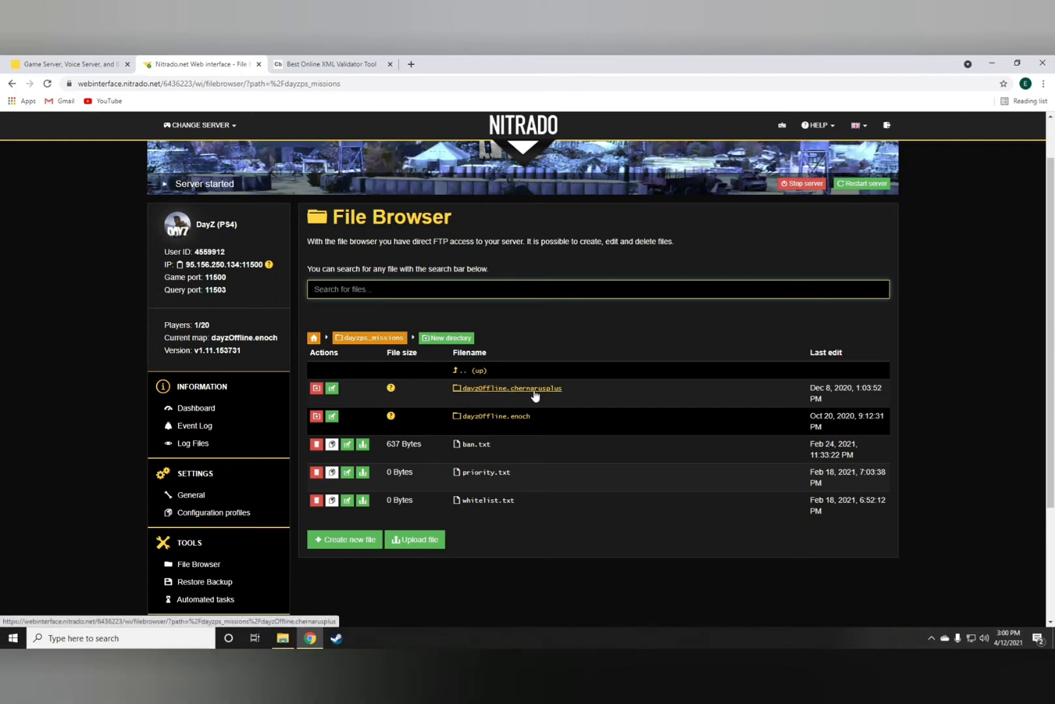
mouse_move(527, 396)
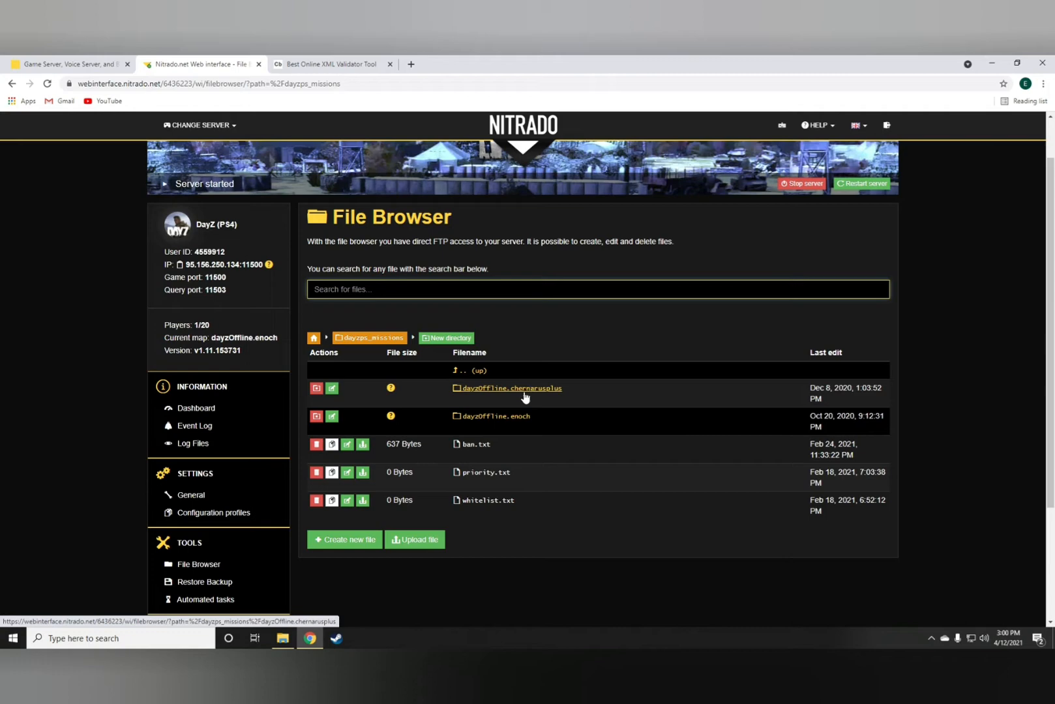
mouse_move(521, 401)
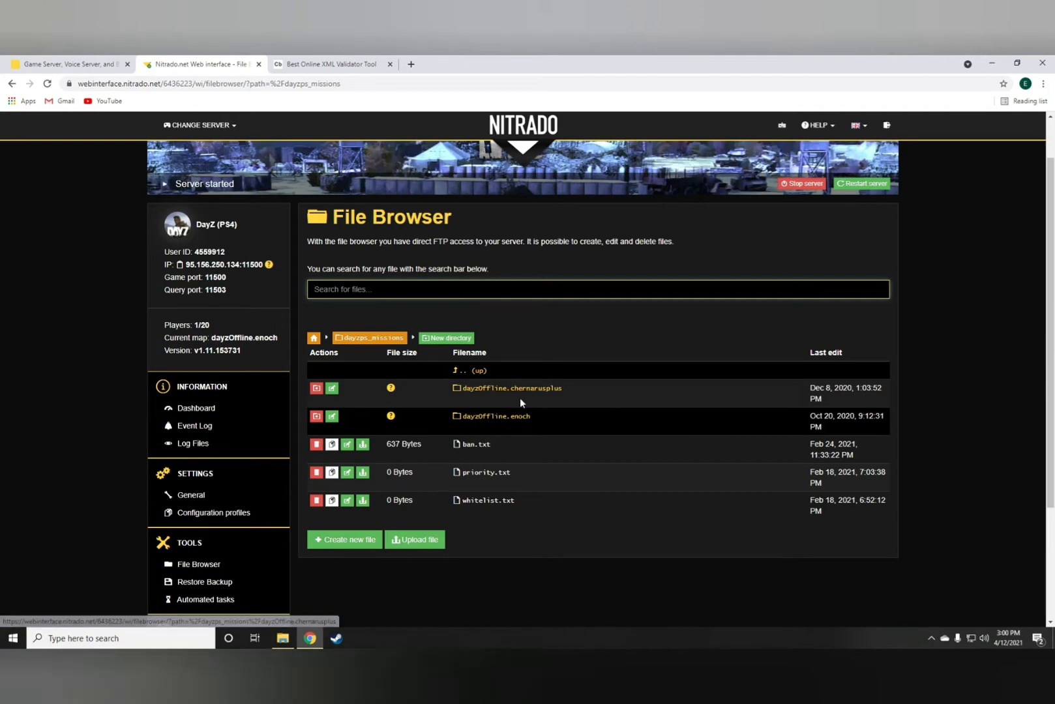
- Enter the dayzOffline.enoch folder and then its db folder
click(495, 416)
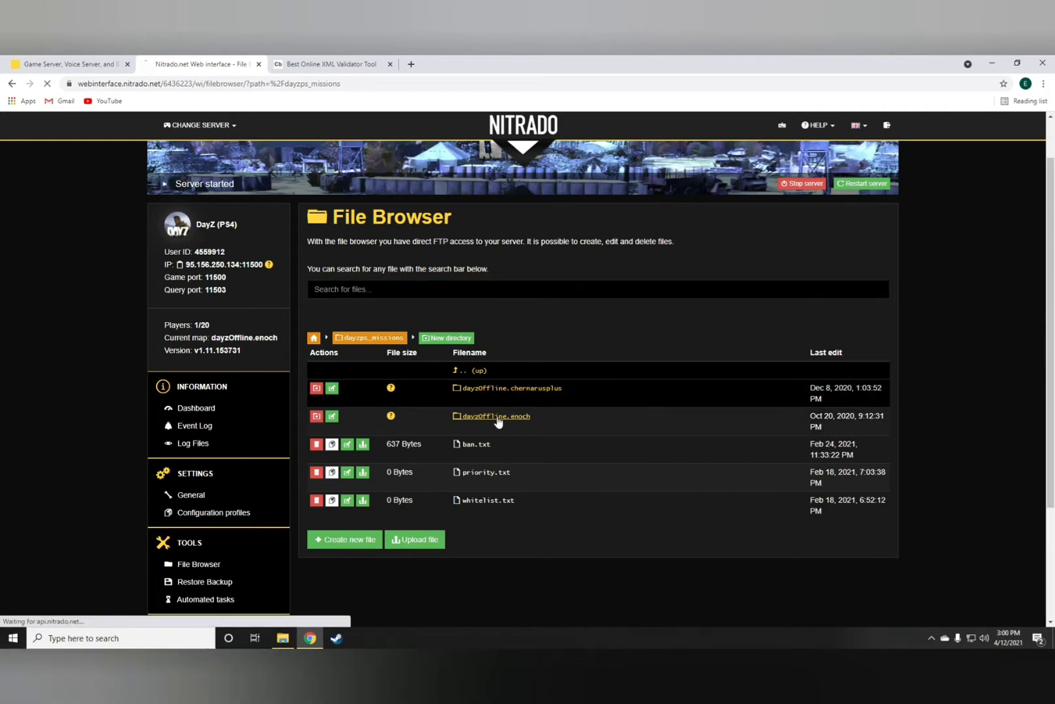
click(497, 416)
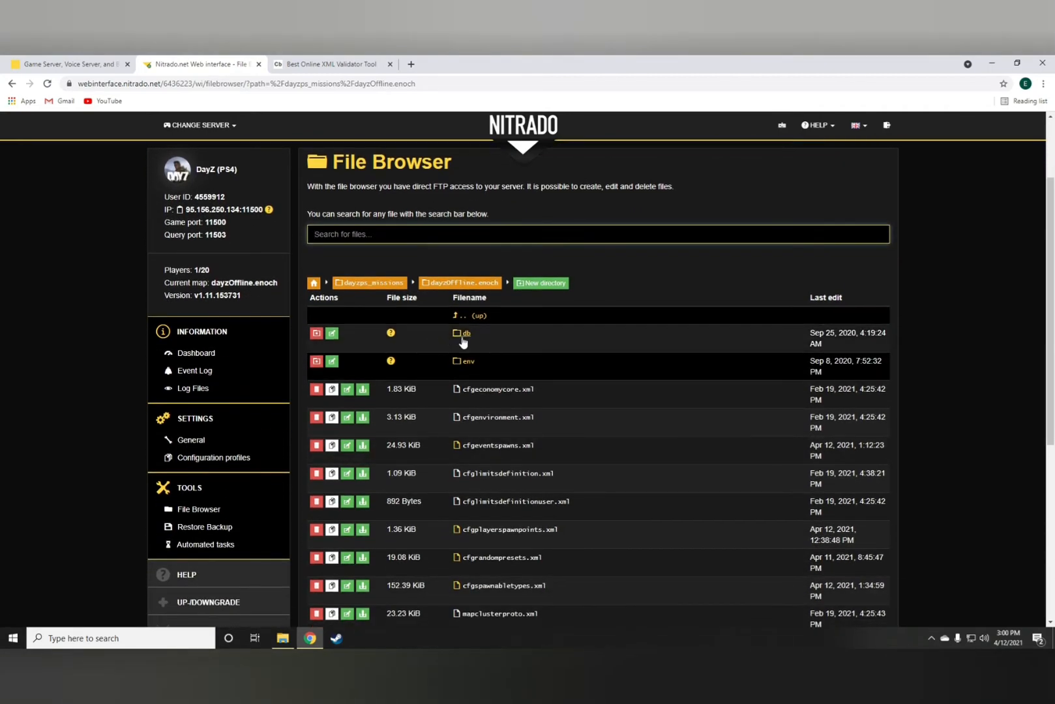
click(466, 333)
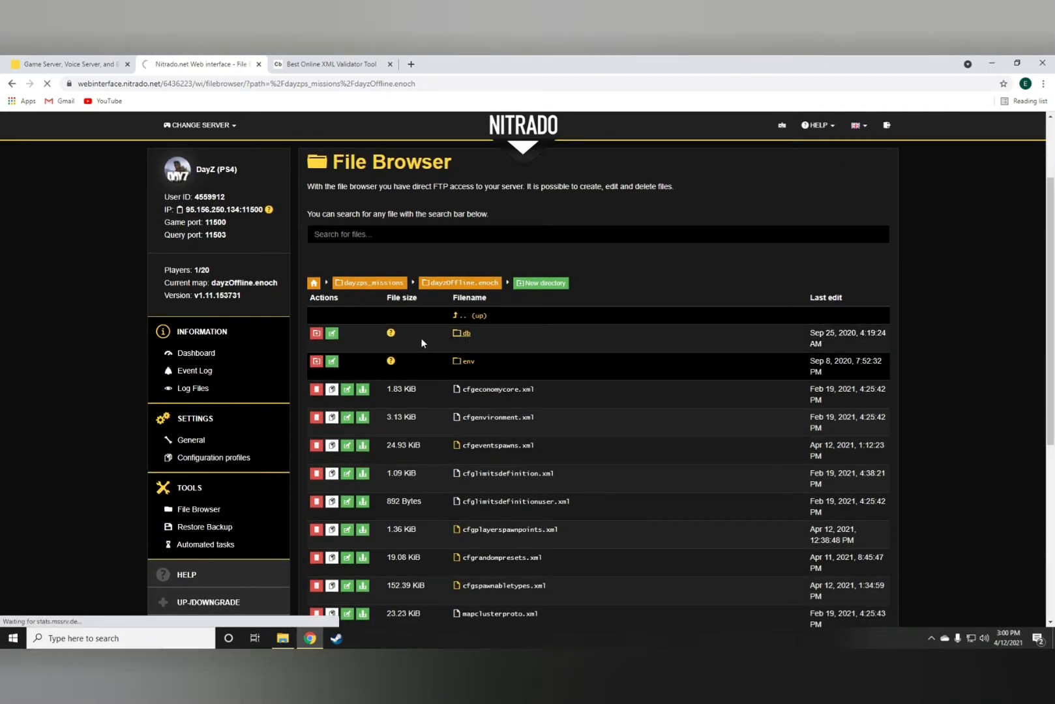
click(465, 333)
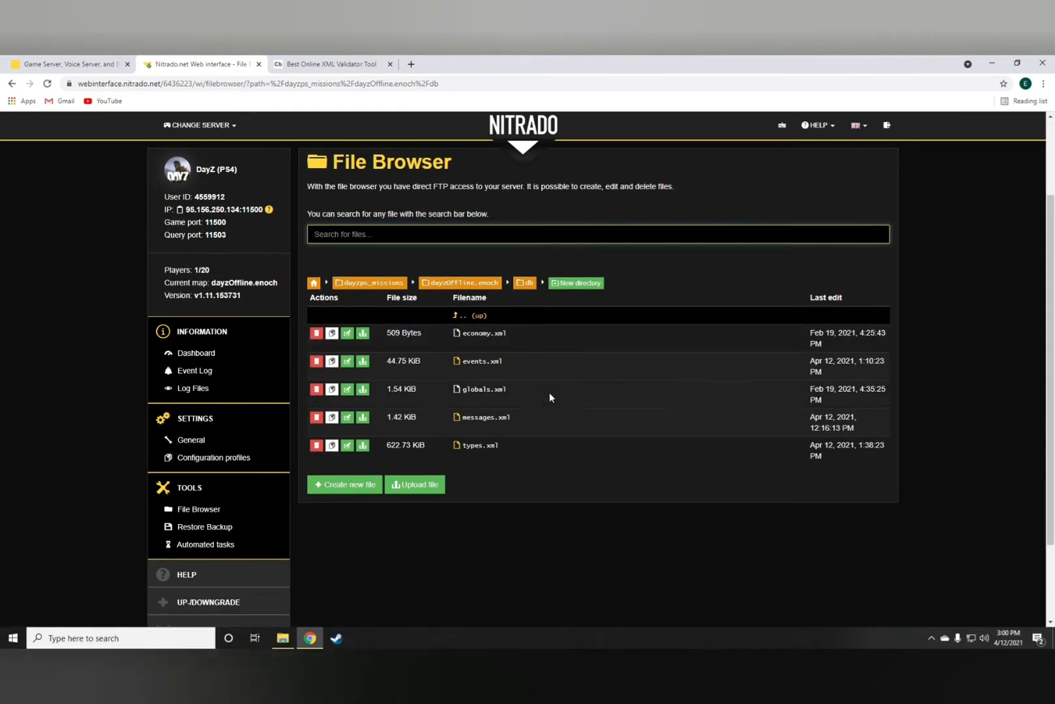
- Open types.xml from the db folder in Nitrado's Edit file editor
click(479, 444)
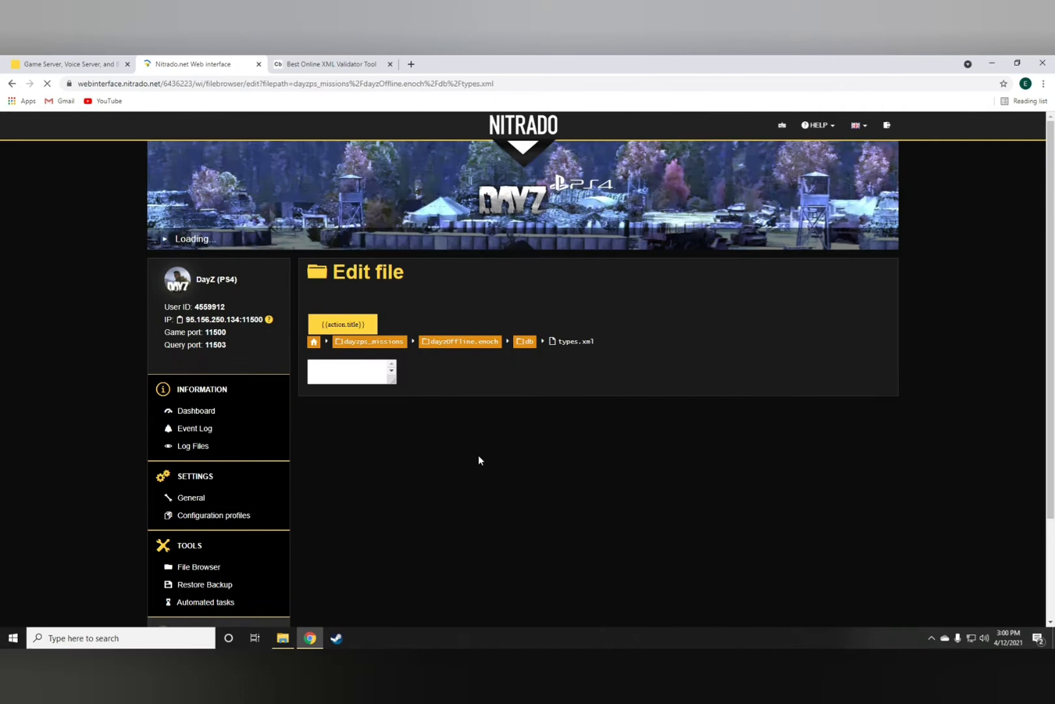
mouse_move(511, 484)
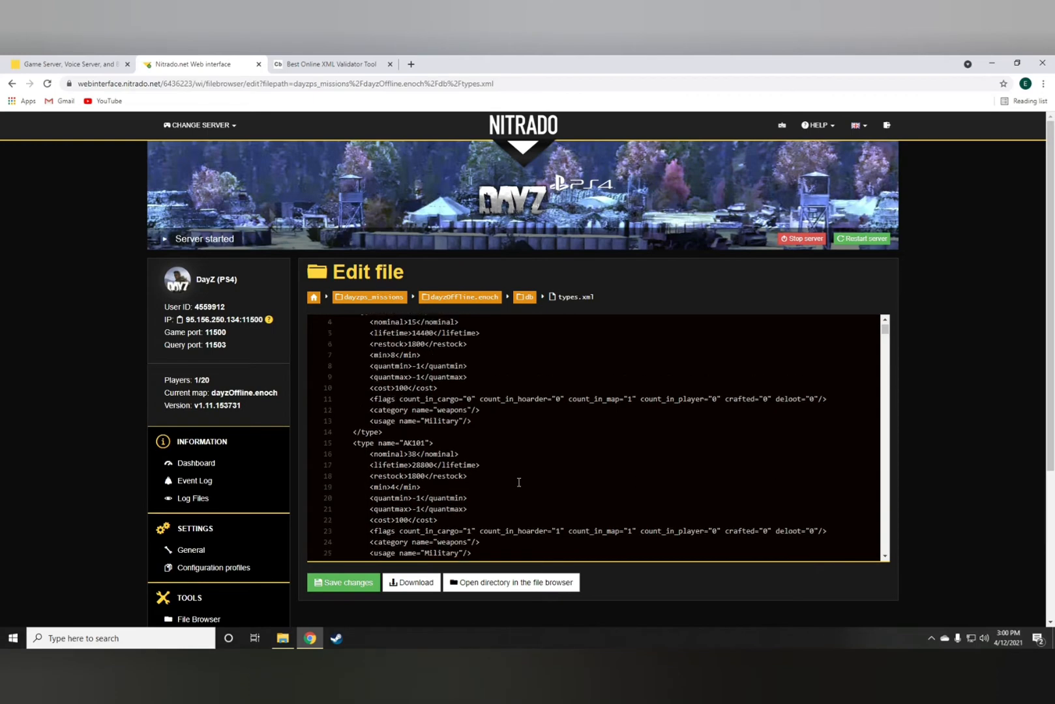
scroll(up, 3)
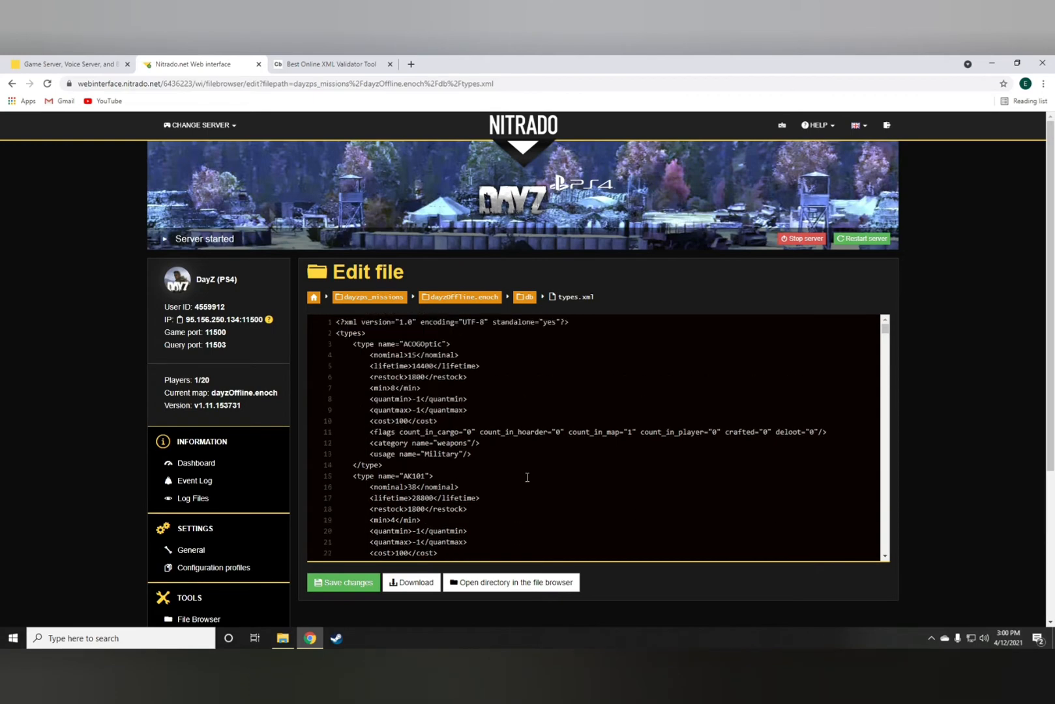
mouse_move(411, 583)
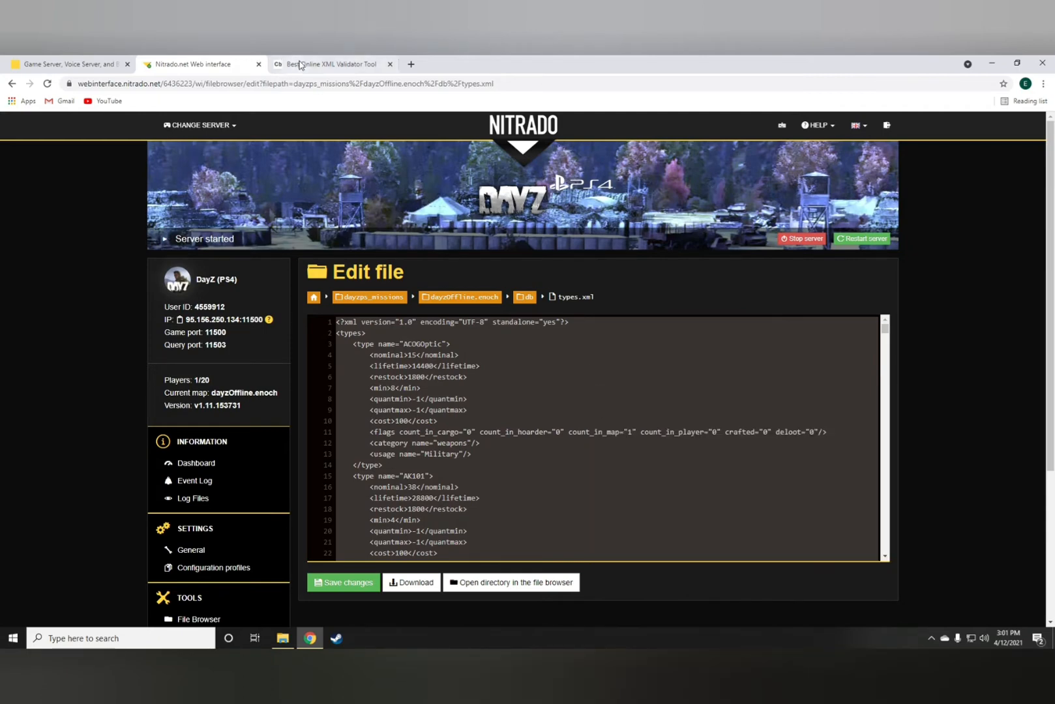
- Paste the types.xml contents into the empty XML Validator editor
click(330, 64)
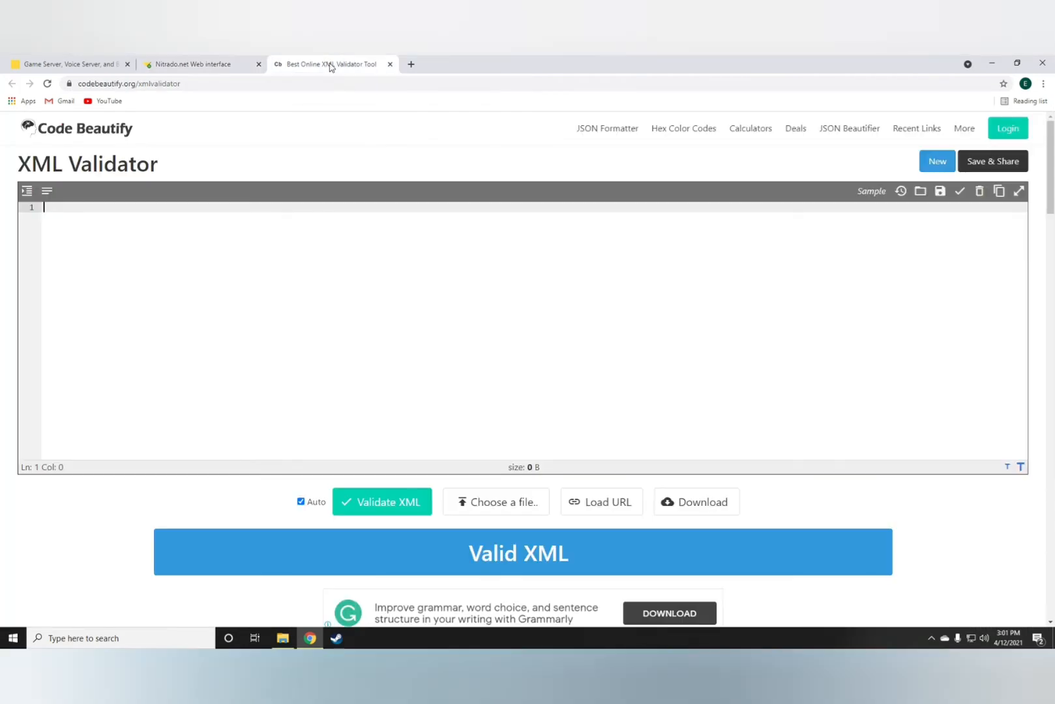
mouse_move(58, 200)
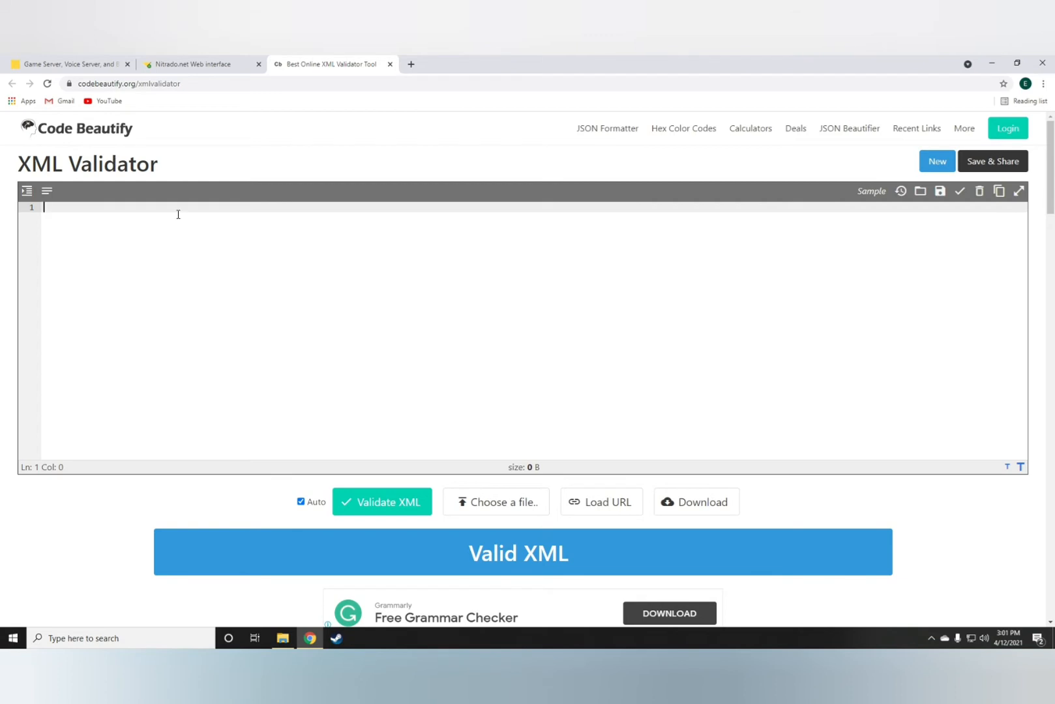
right_click(178, 215)
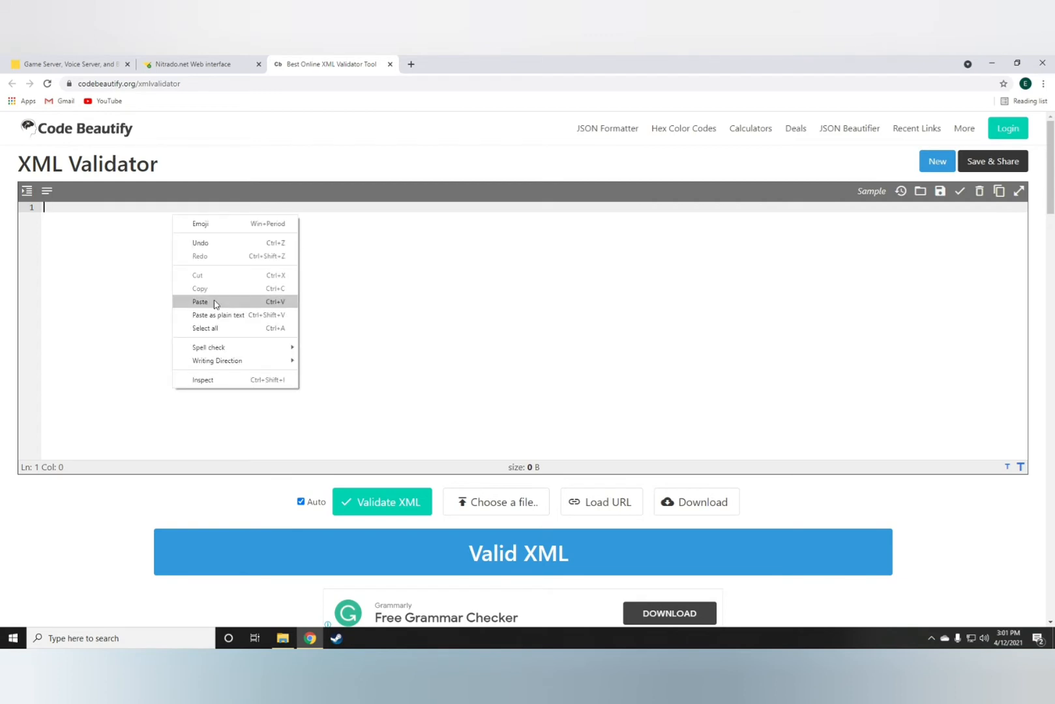
click(200, 302)
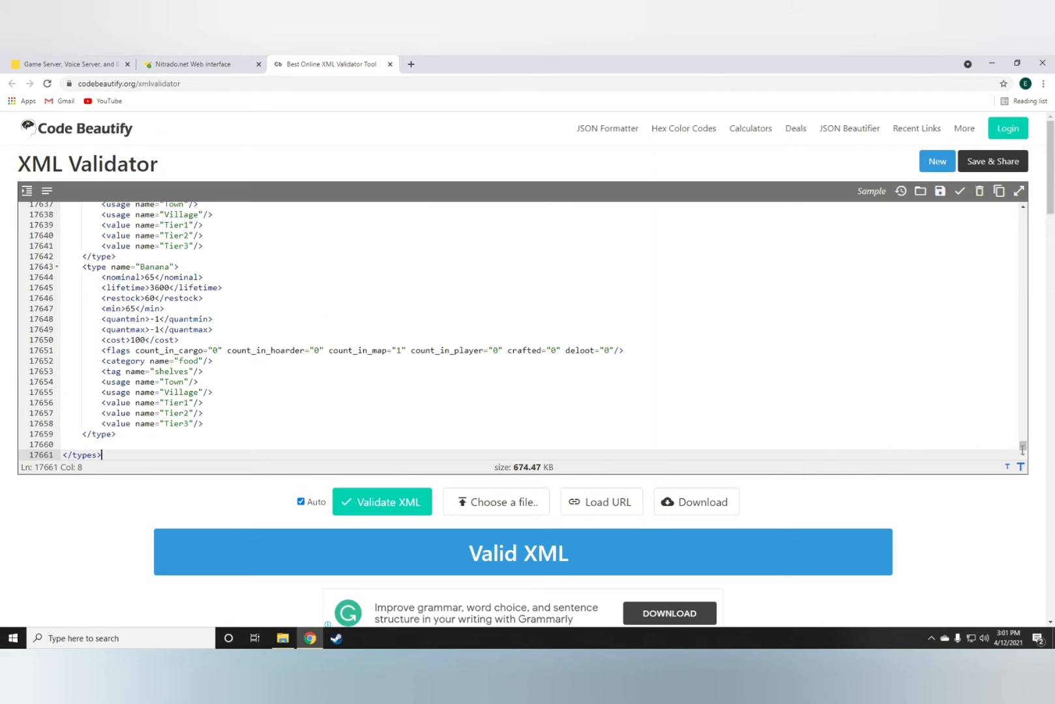
- Scroll through the vehicle parts and car door entries, confirmed as Valid XML
scroll(up, 3)
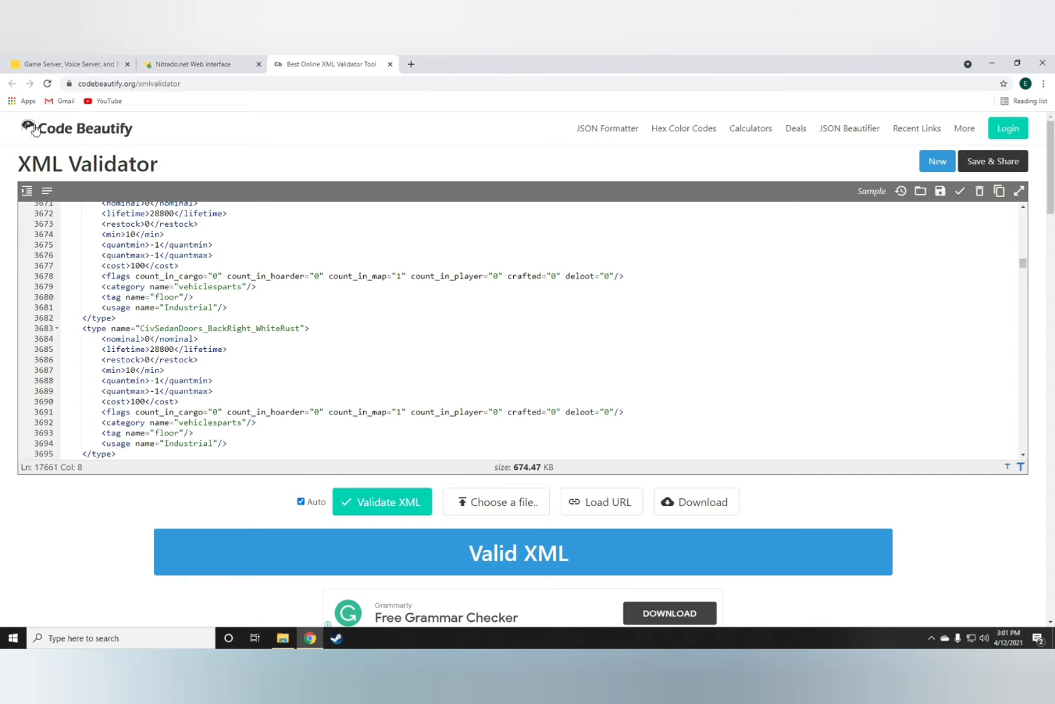
click(195, 296)
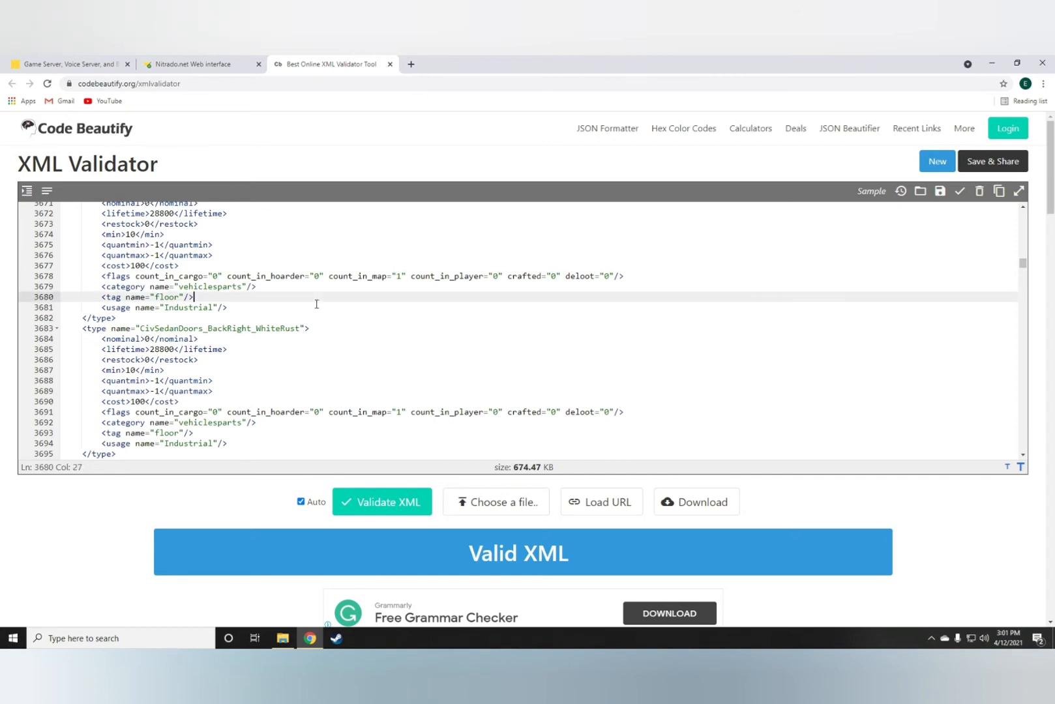
scroll(up, 3)
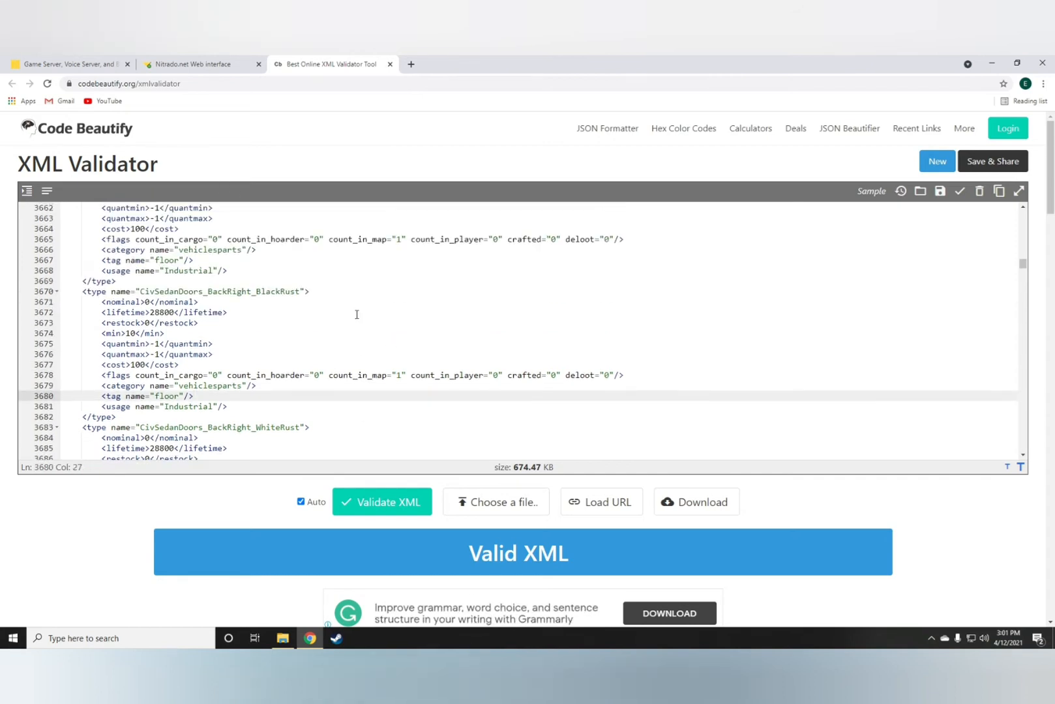
scroll(up, 3)
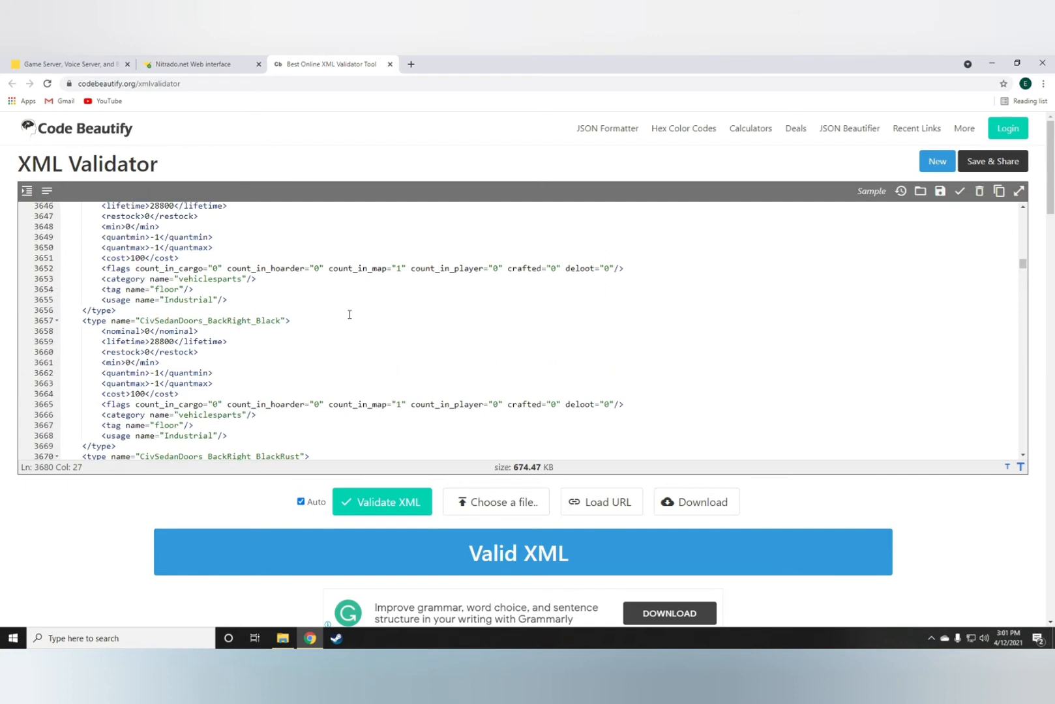
scroll(up, 3)
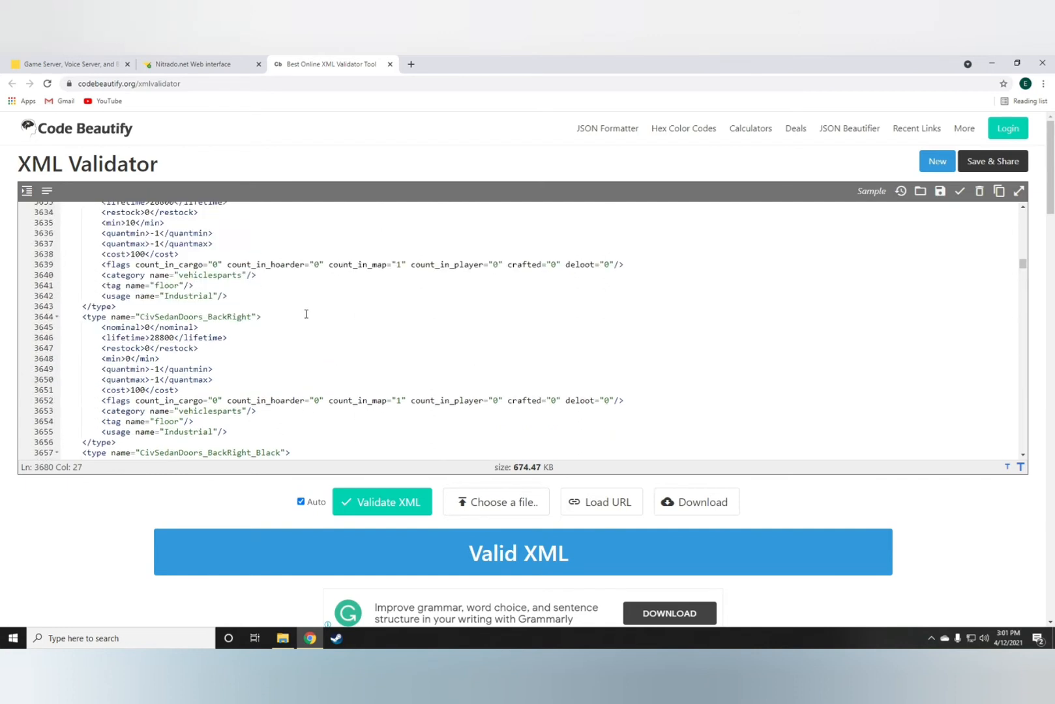
scroll(up, 3)
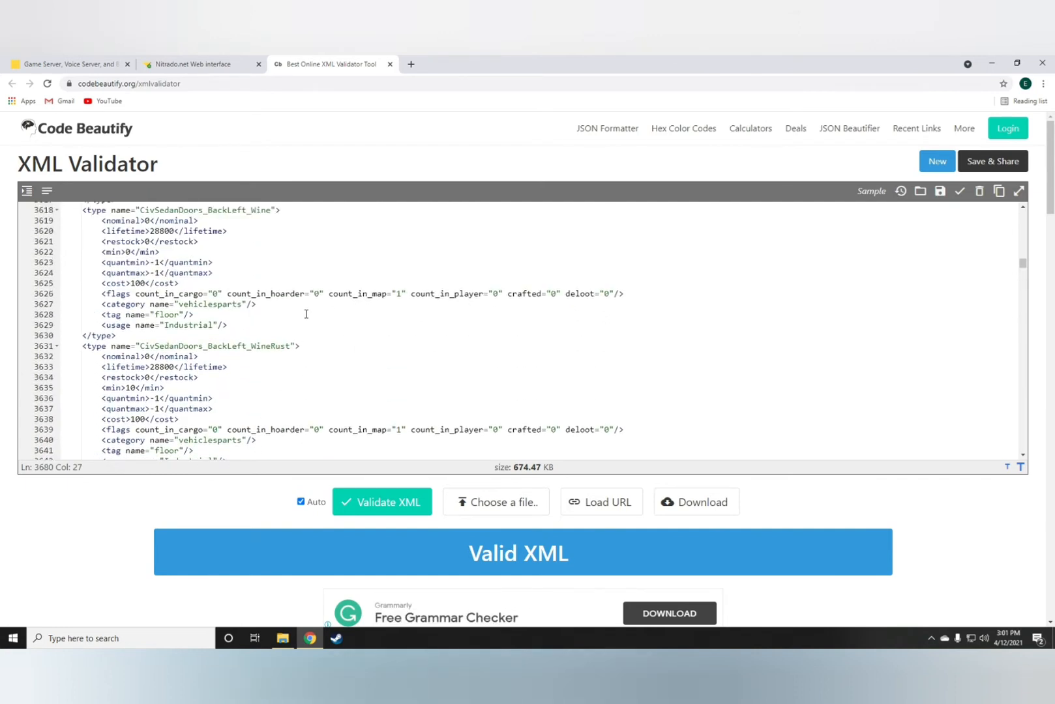
scroll(up, 3)
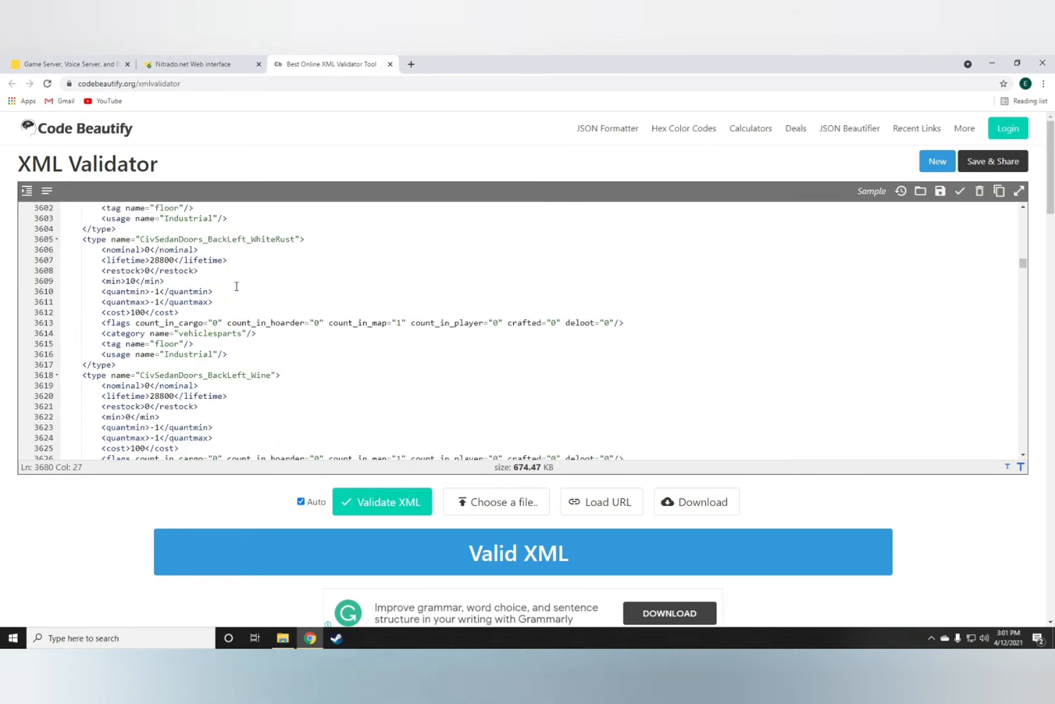
click(163, 261)
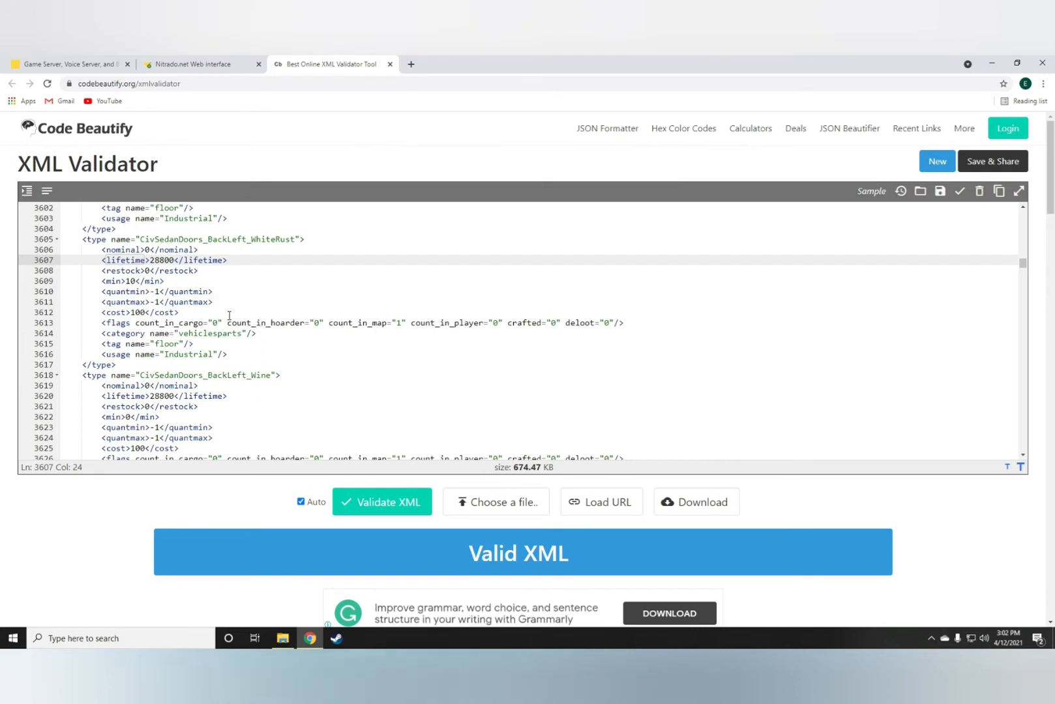
click(64, 353)
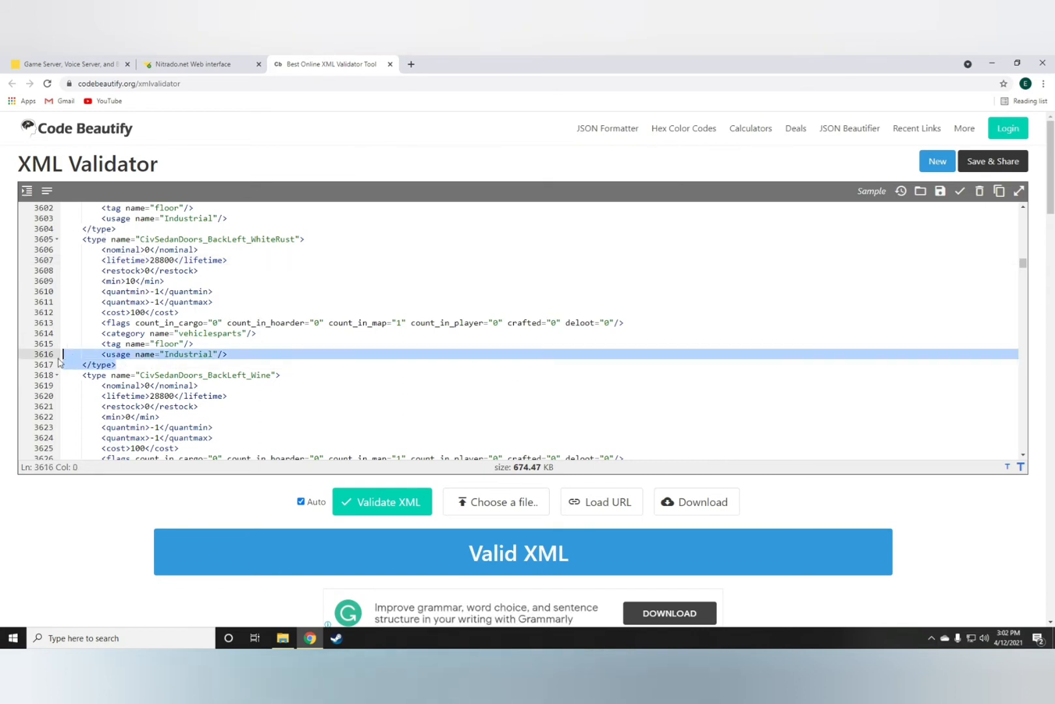
click(98, 228)
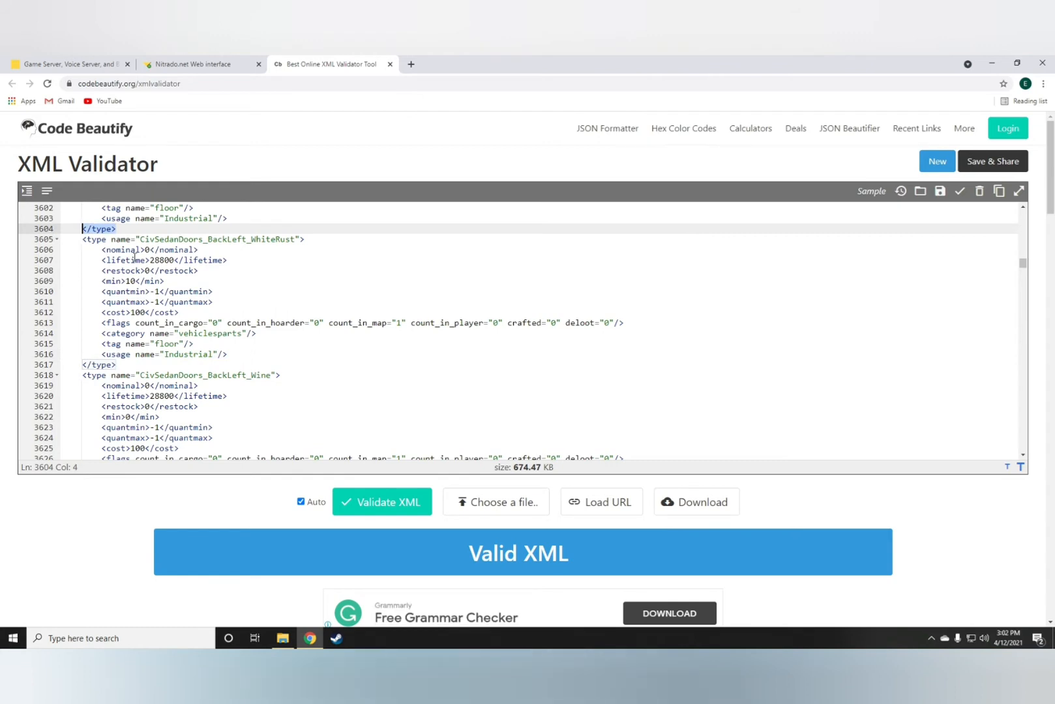
click(382, 502)
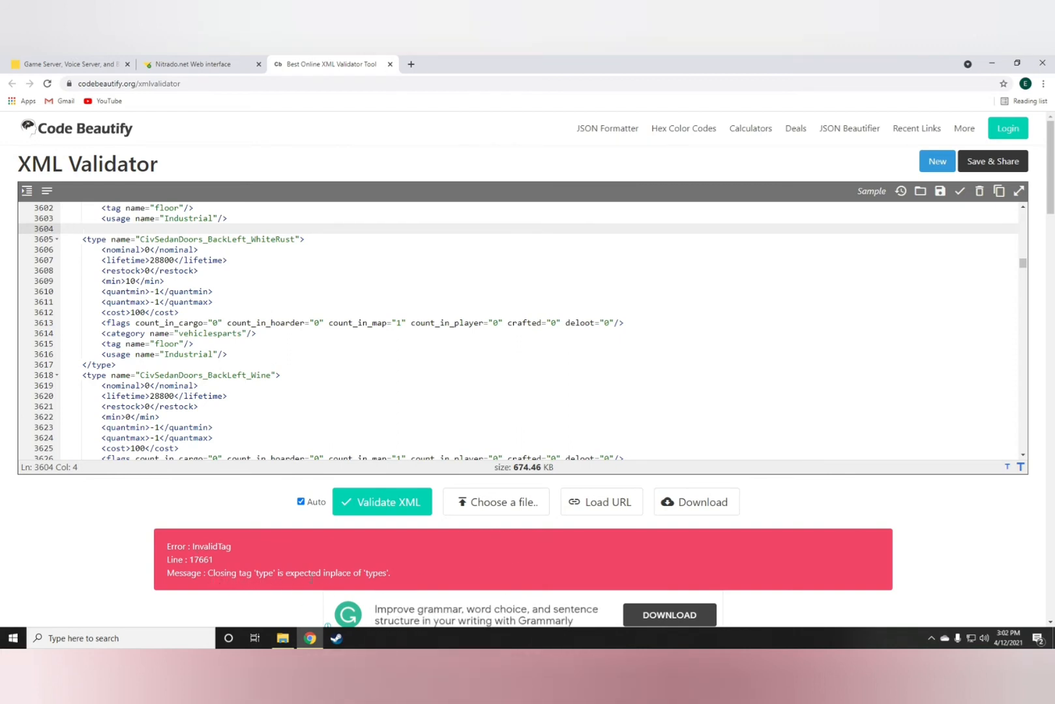
mouse_move(377, 590)
text(</type>)
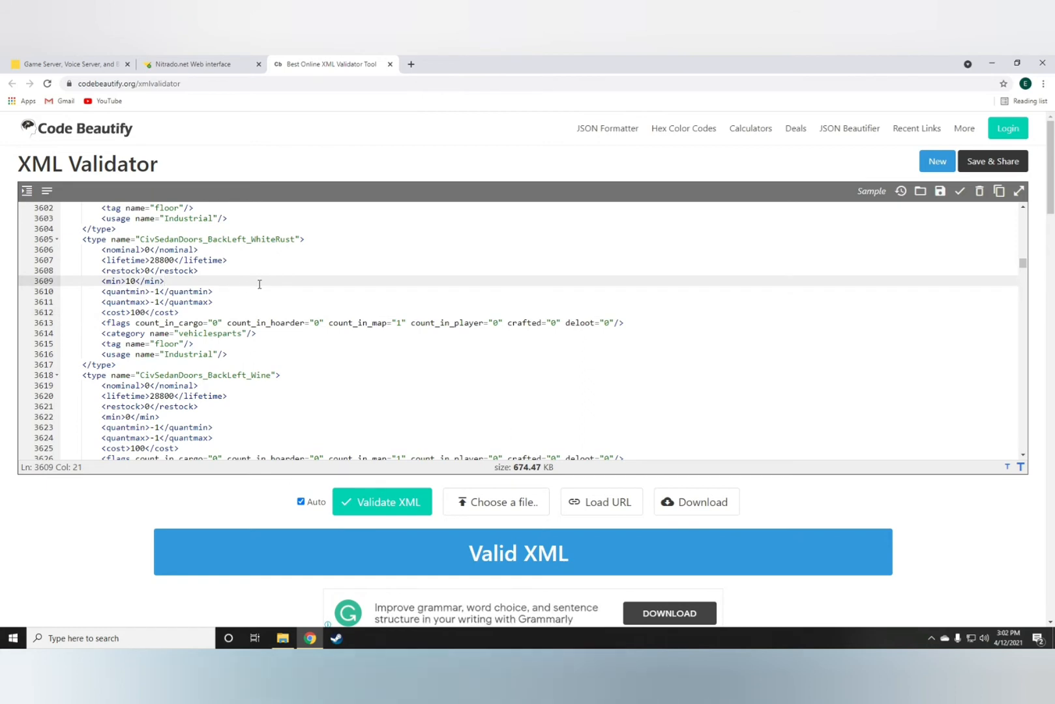
click(198, 270)
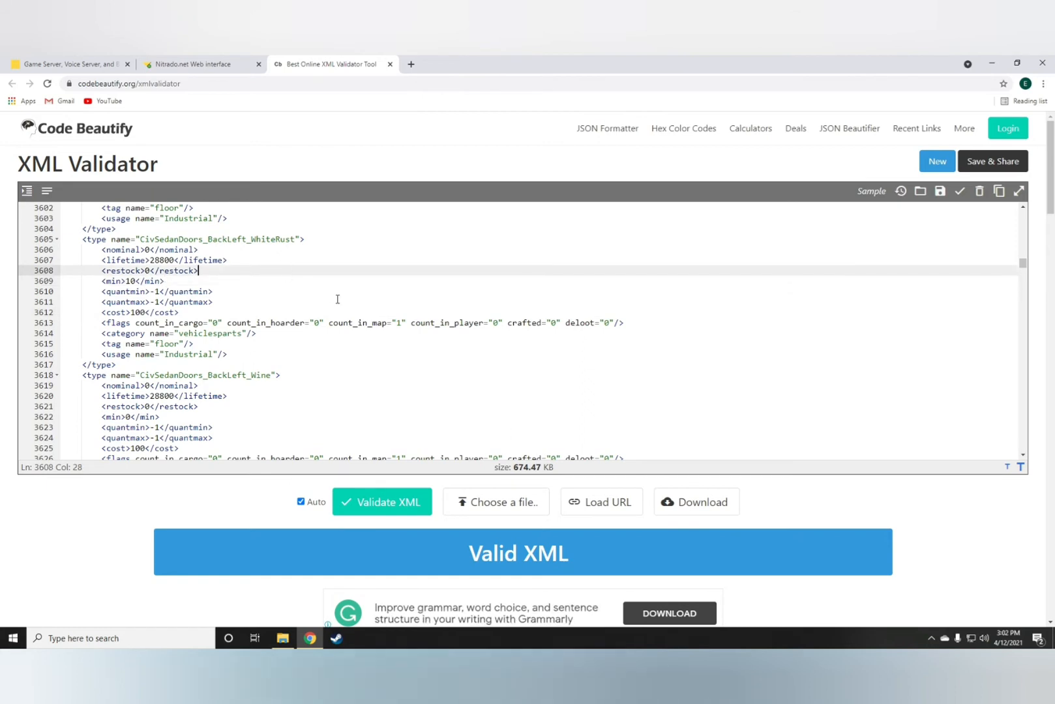
mouse_move(361, 343)
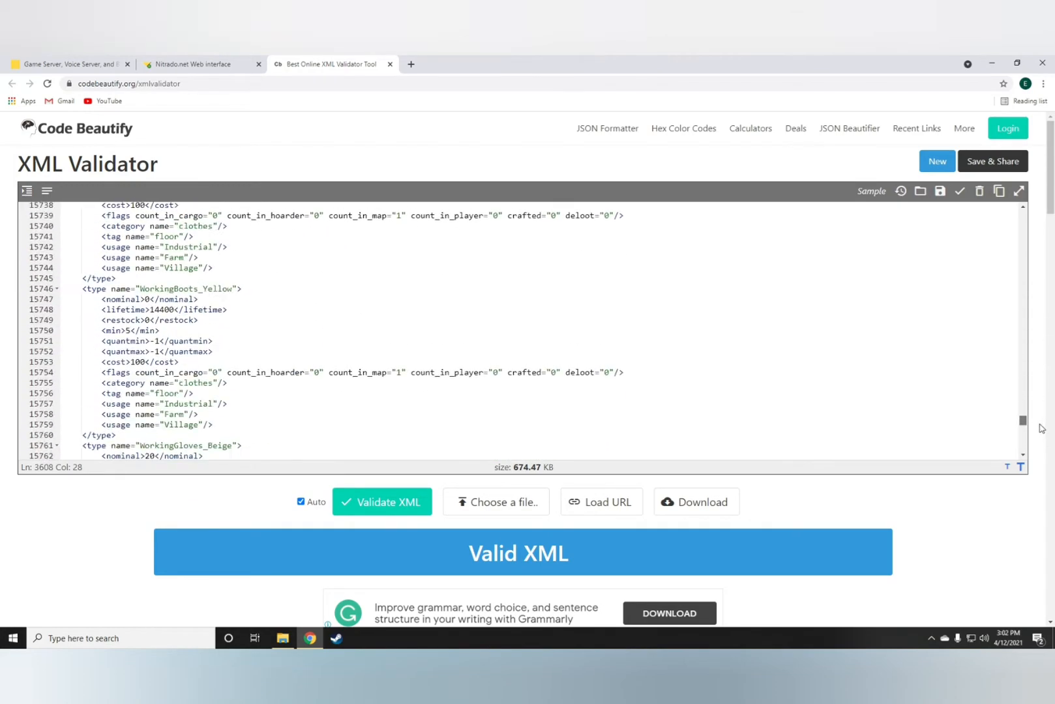
scroll(up, 3)
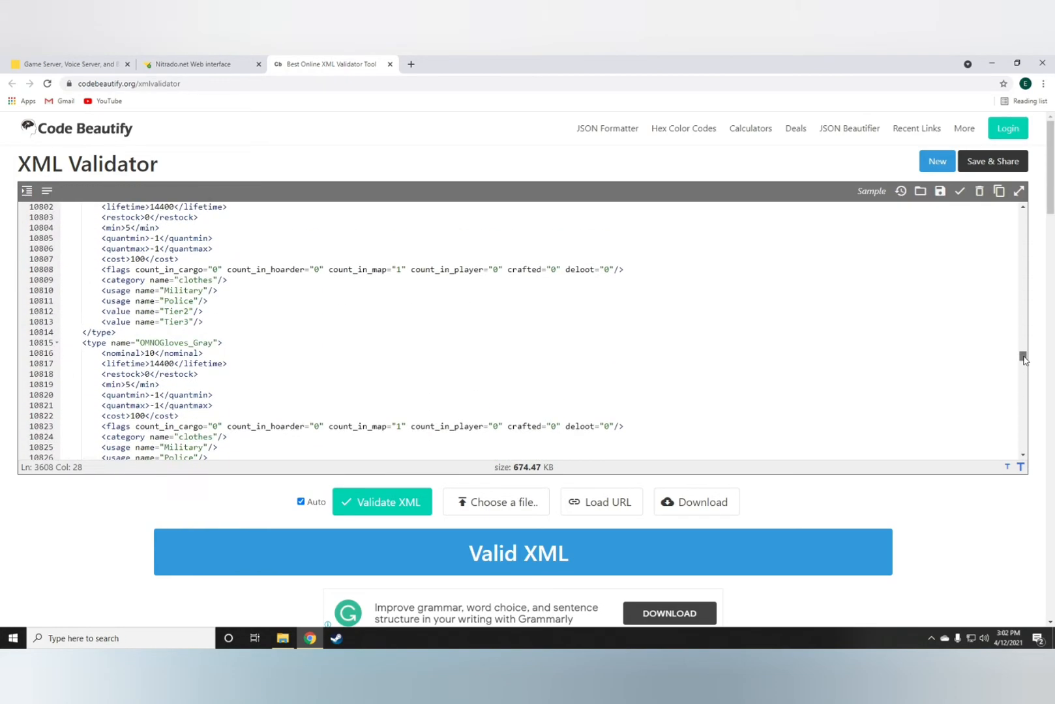
scroll(up, 3)
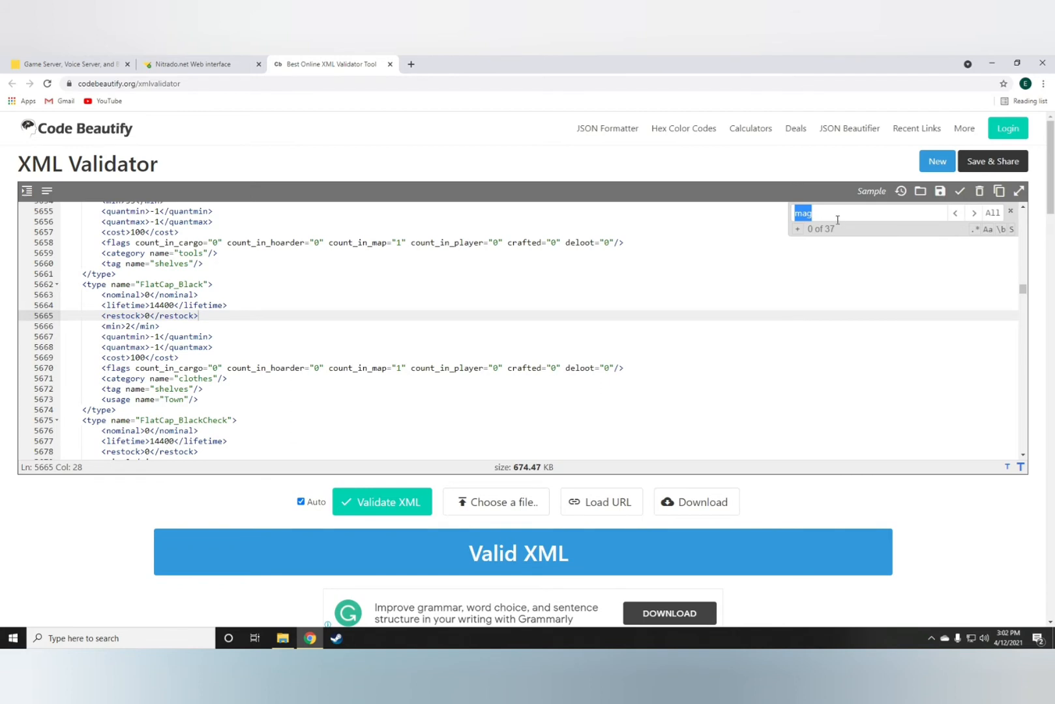
- Search the editor for 'm4a' and land on the M4A1 weapon entry
text(m)
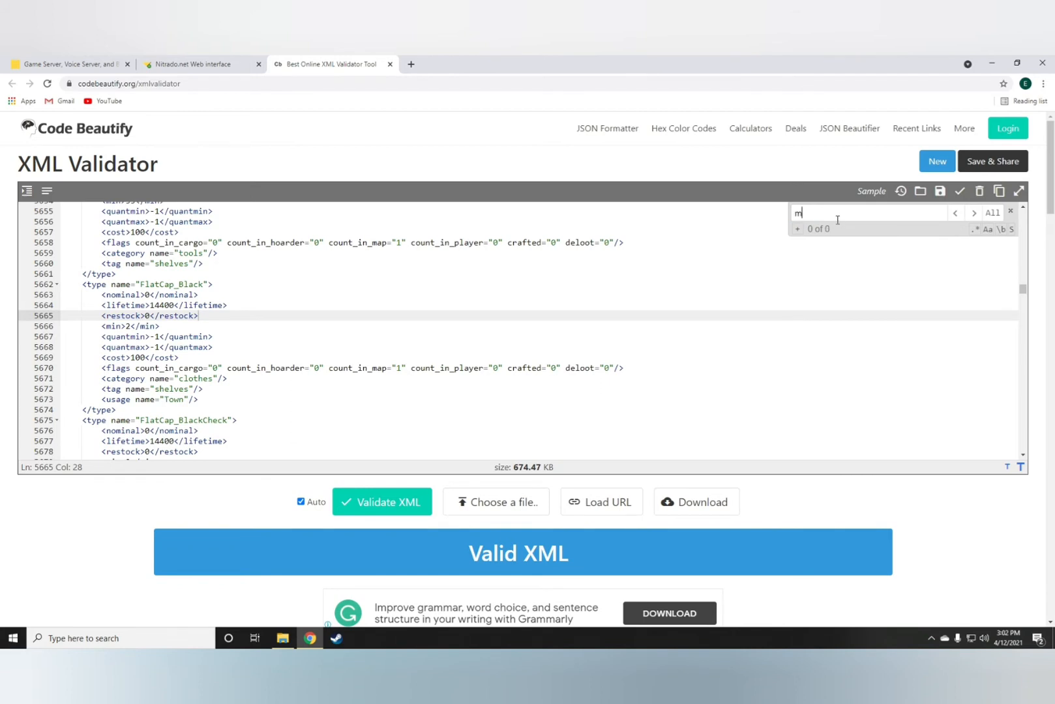
text(4a)
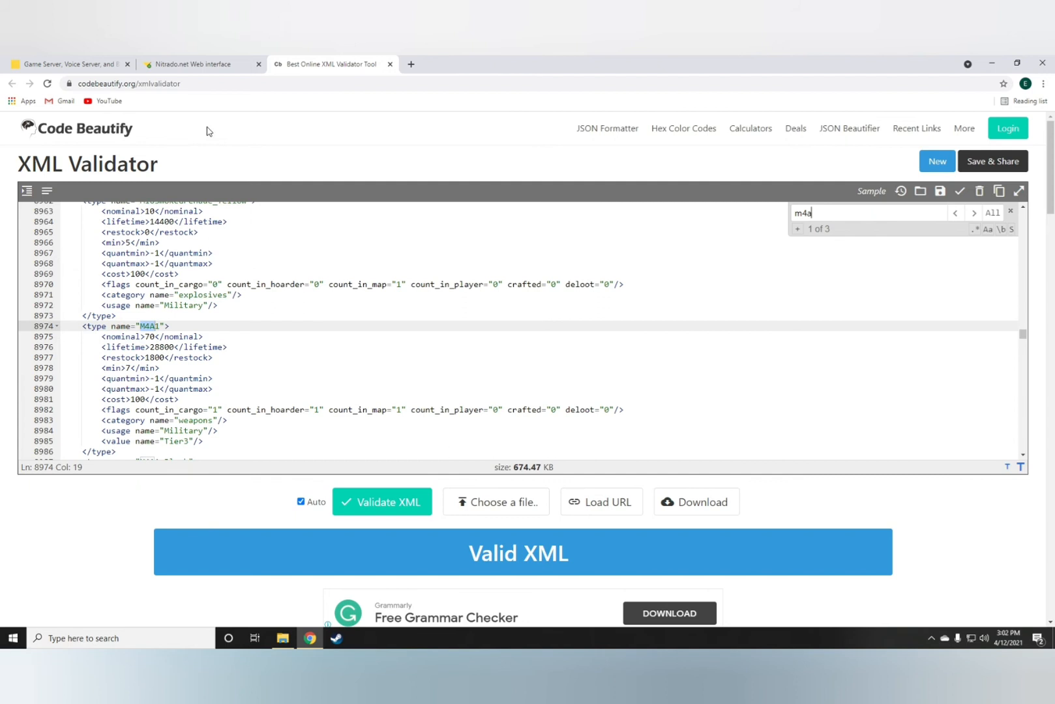
scroll(down, 3)
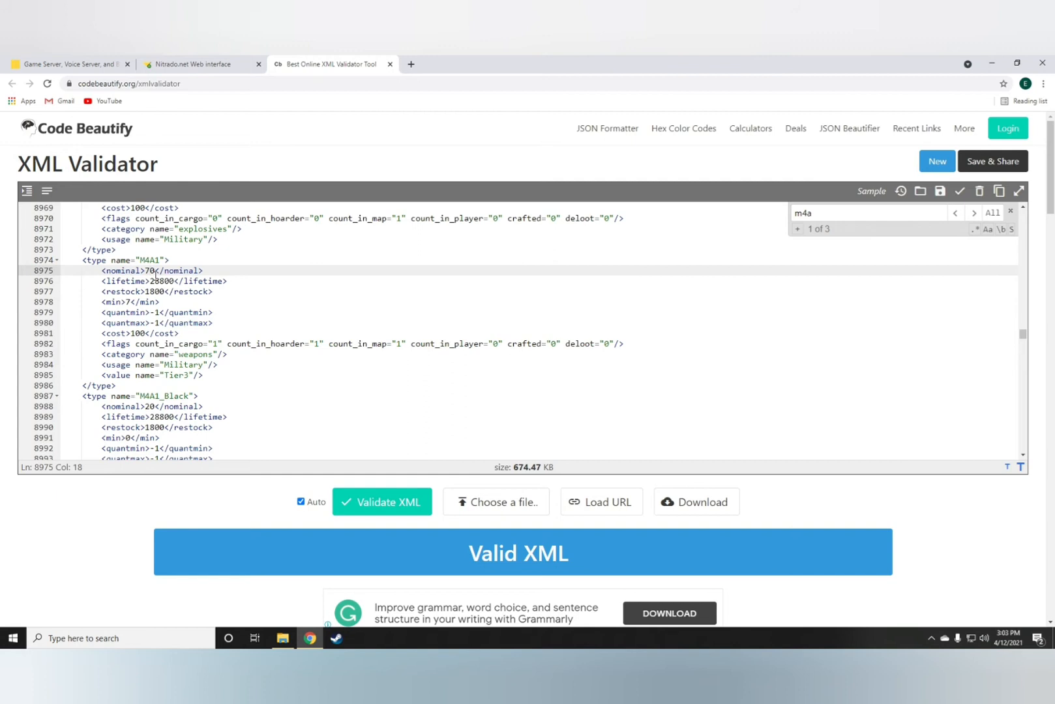
- Set the M4A1 nominal to 90 and its min to 70, reviewing lifetime and restock
text(90)
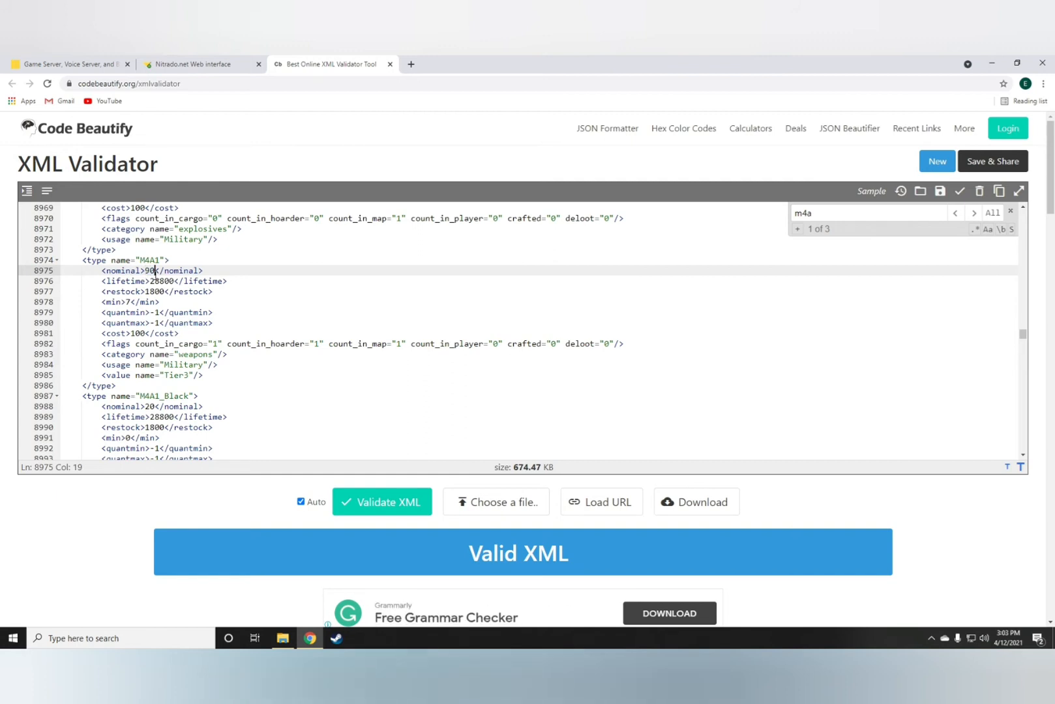
click(156, 281)
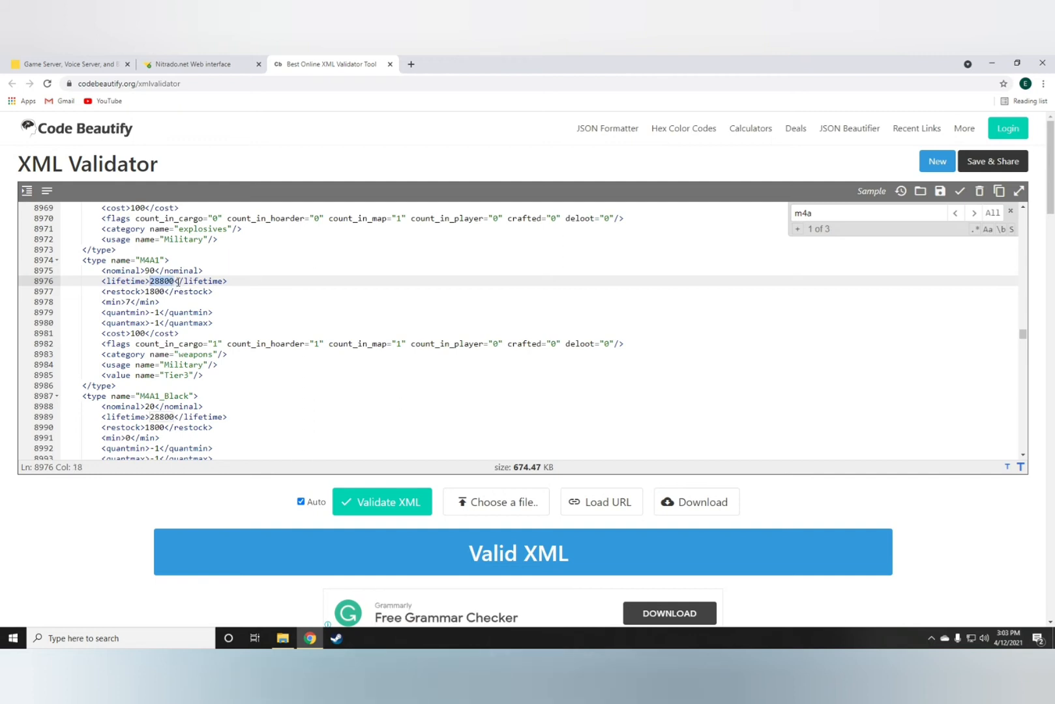
mouse_move(197, 306)
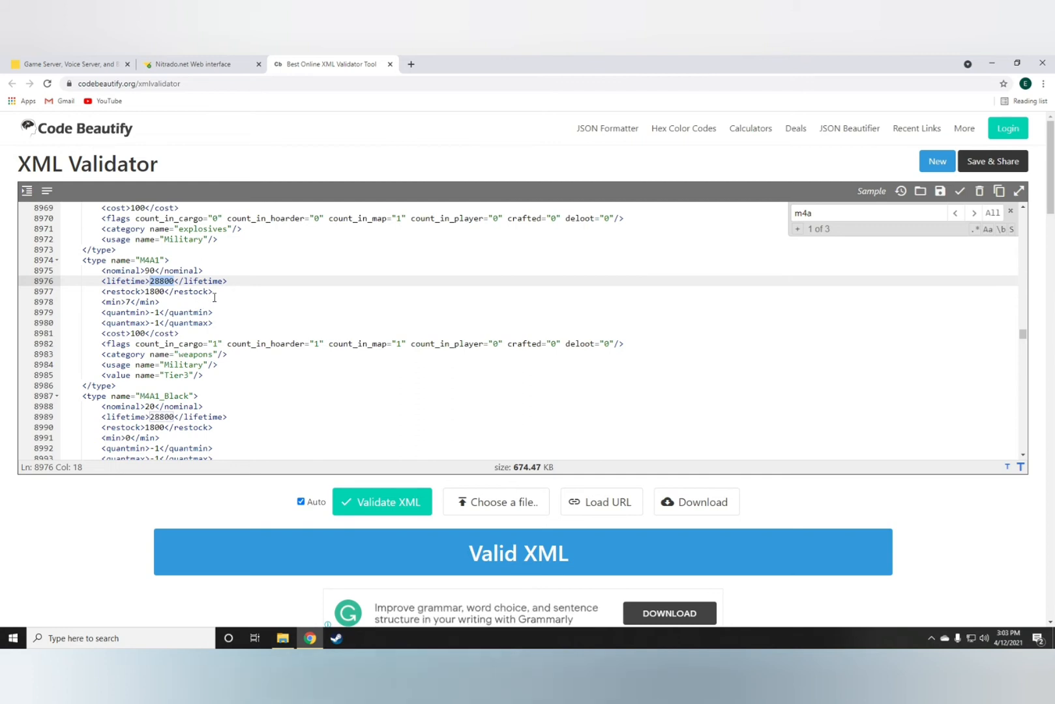
click(162, 292)
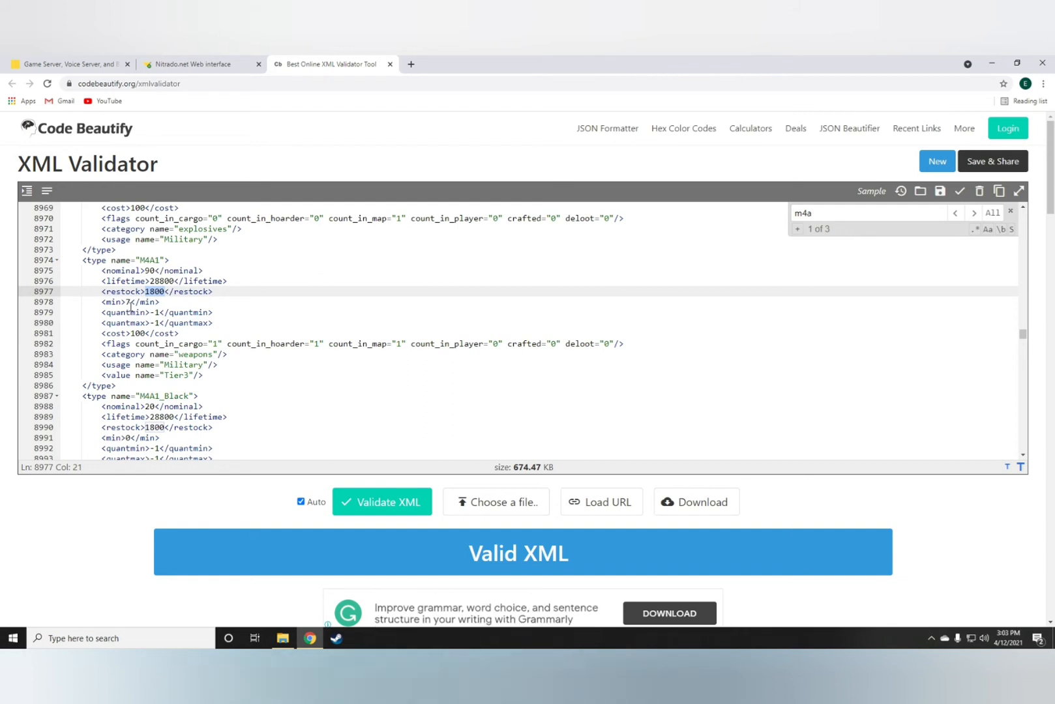
click(125, 303)
text(0)
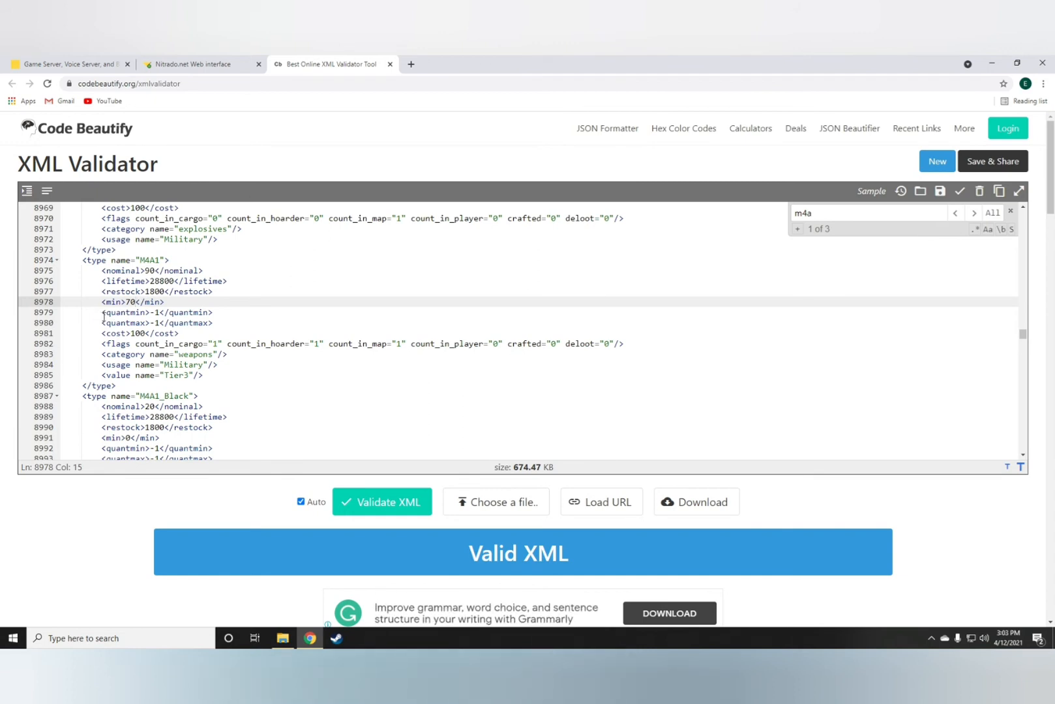
- Review the M4A1 quantity, cost and flags lines
click(155, 324)
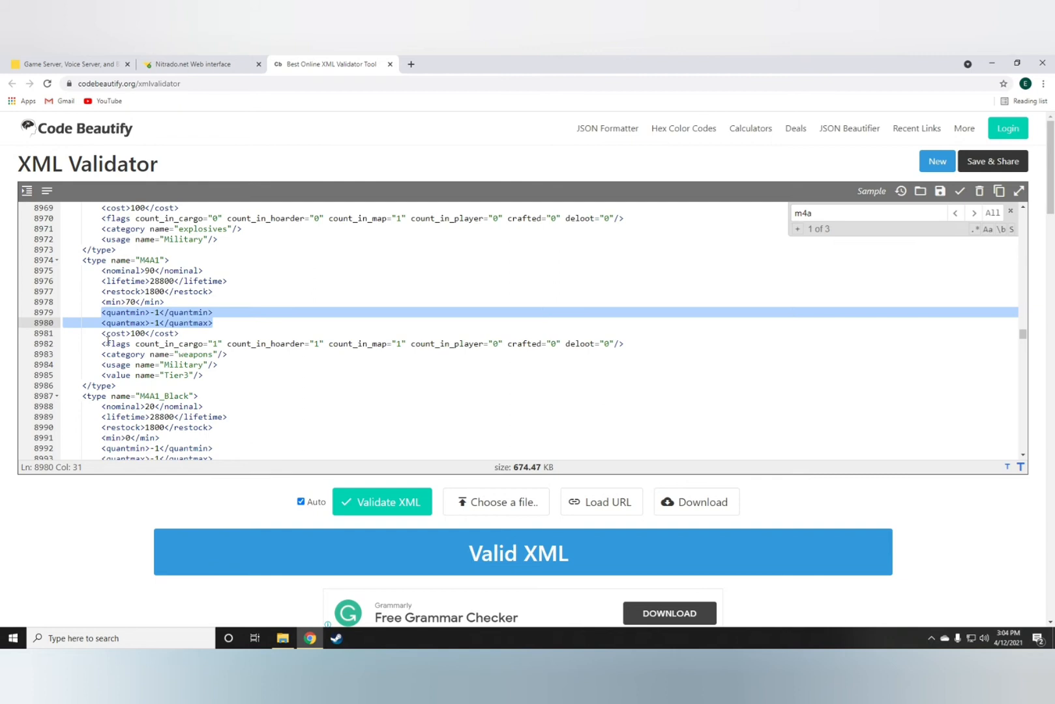
click(622, 345)
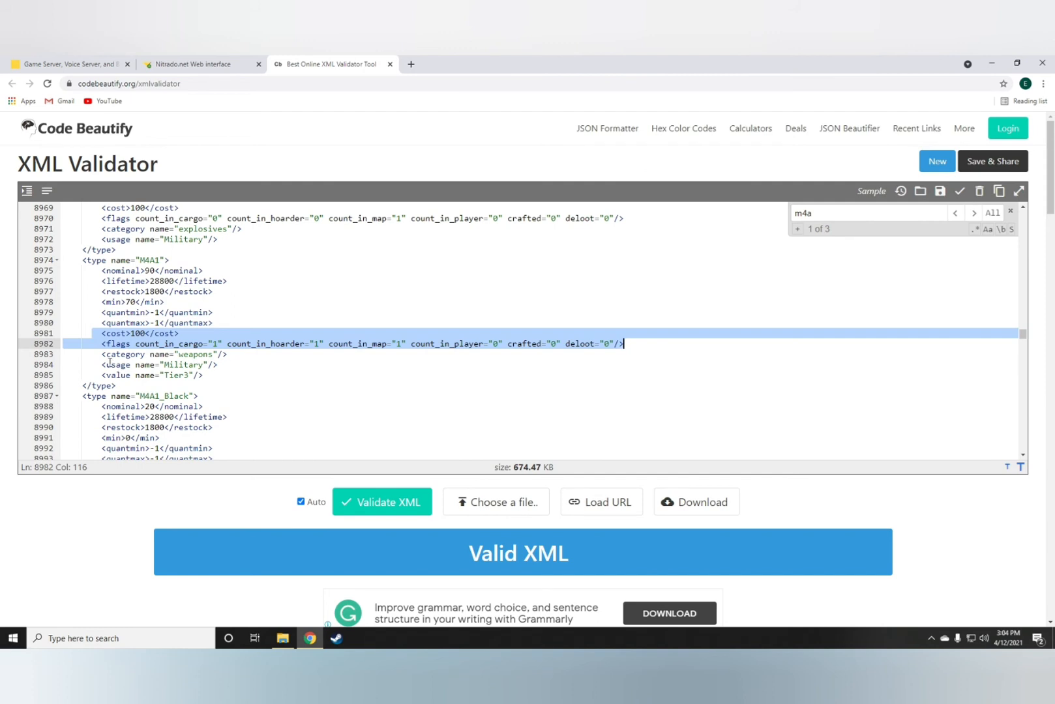
click(229, 355)
text(133)
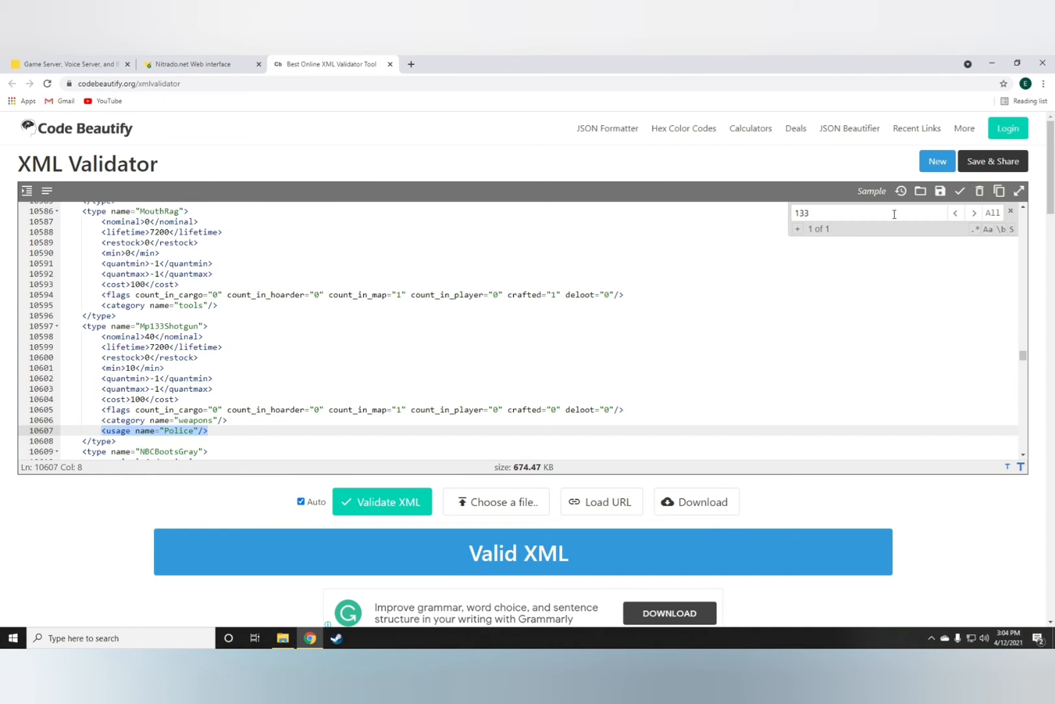
- Find the M4A1 entry again and paste a usage name="Police" line below its Tier3 value
text(m)
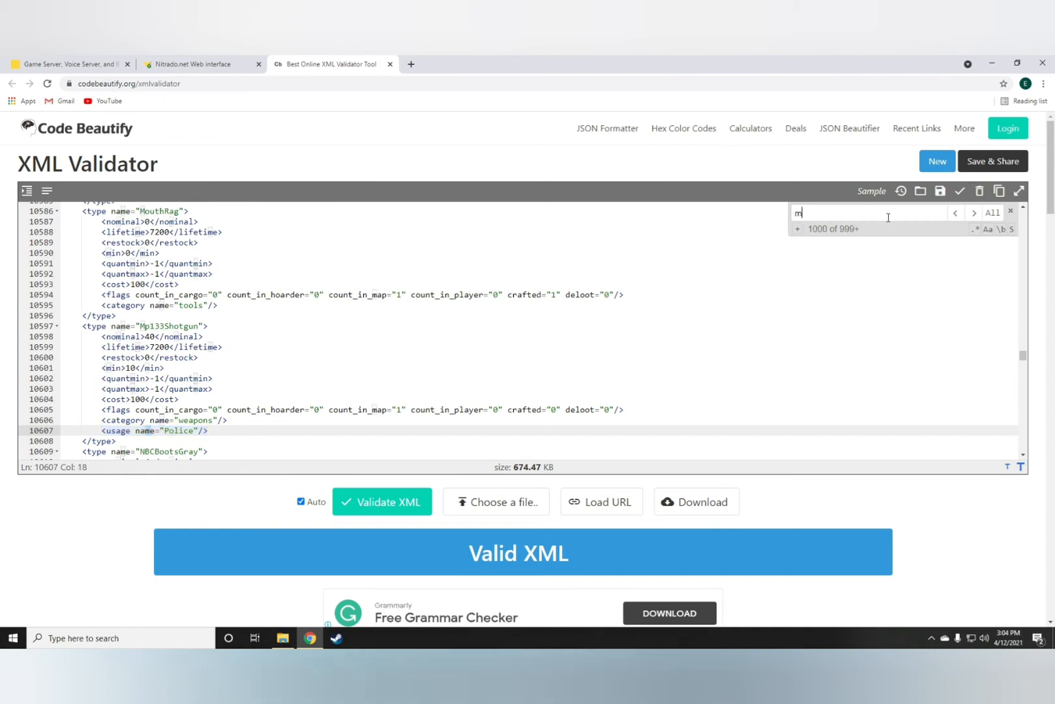
text(4a)
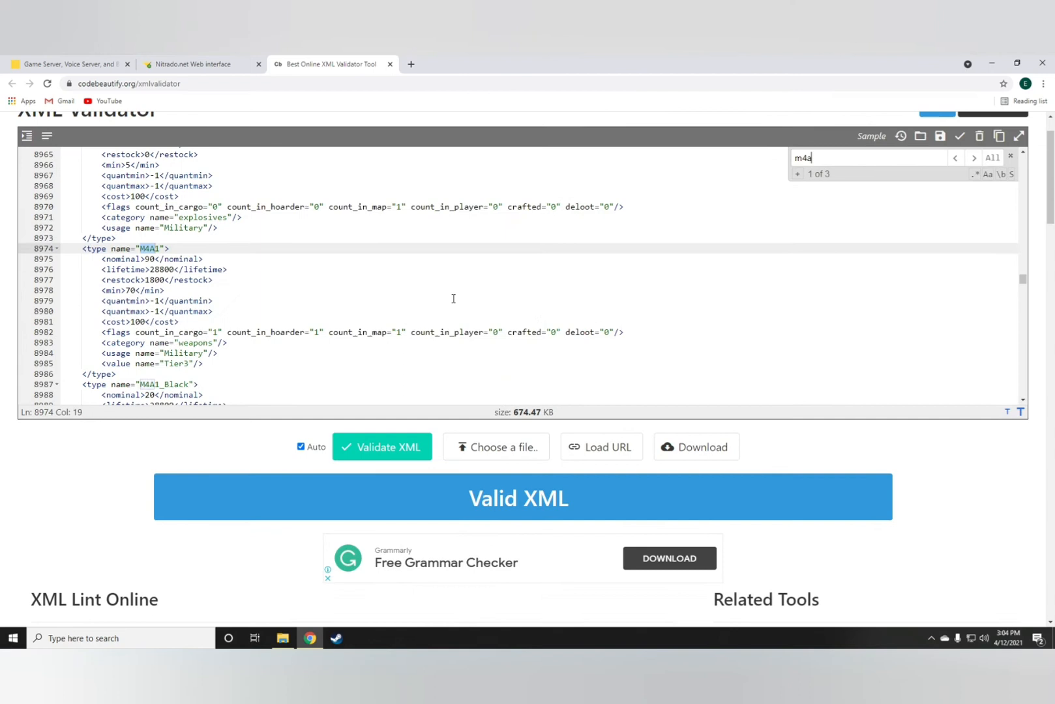
click(203, 364)
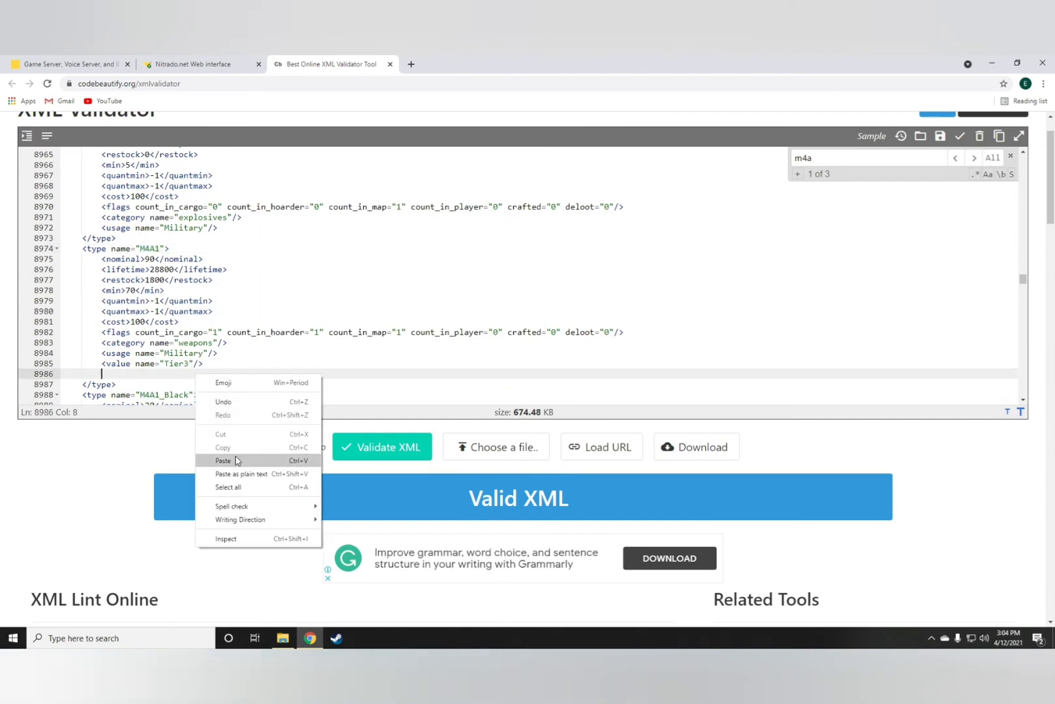
click(223, 460)
text(v)
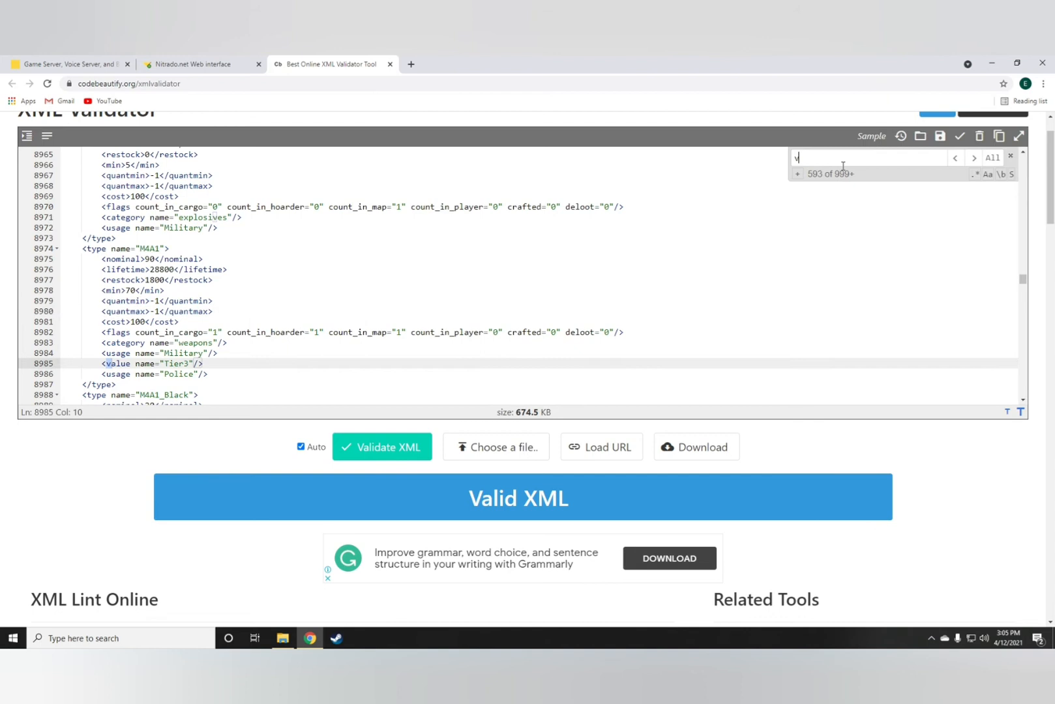
- Search 'vitamin' and set VitaminBottle quantmin and quantmax both to 100
text(itamin)
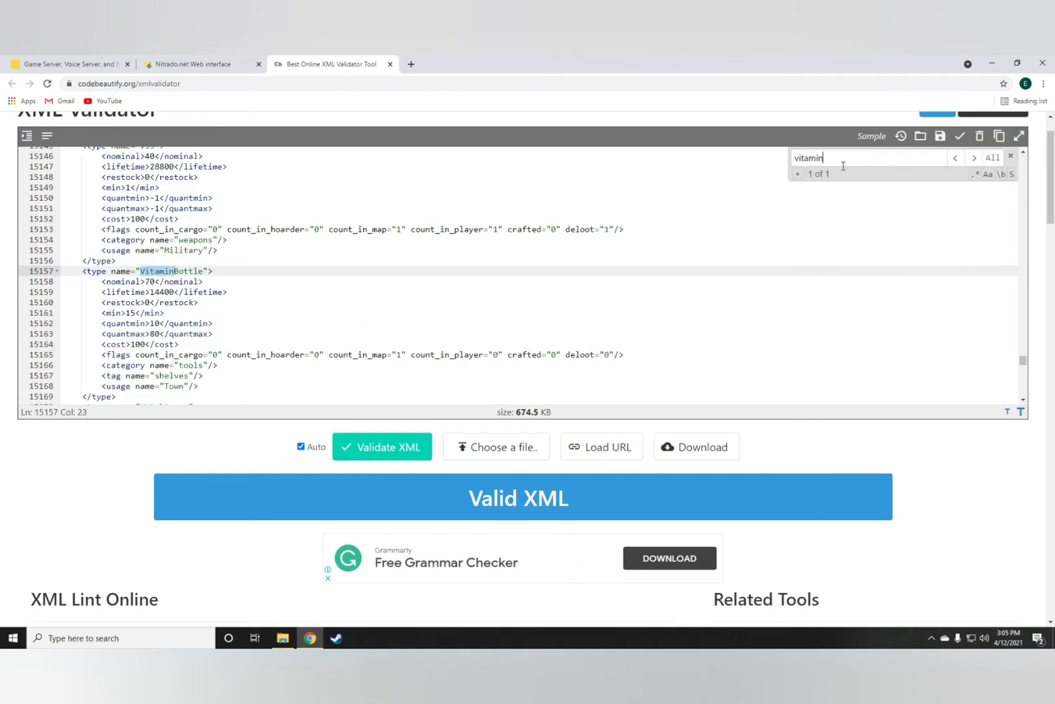
scroll(down, 3)
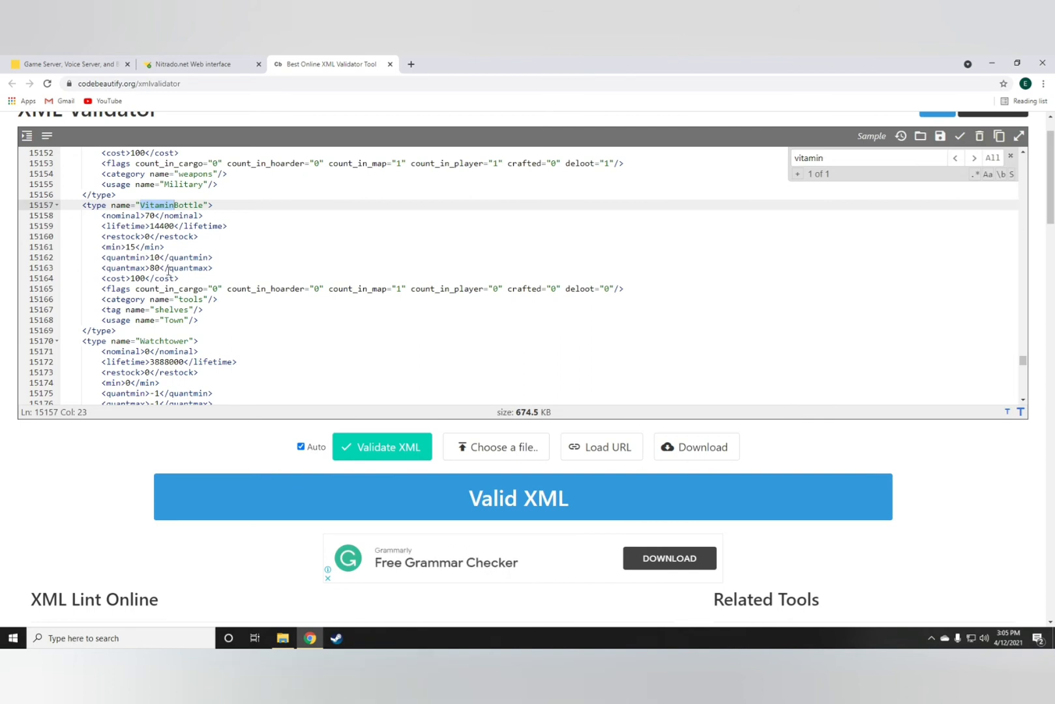
click(153, 259)
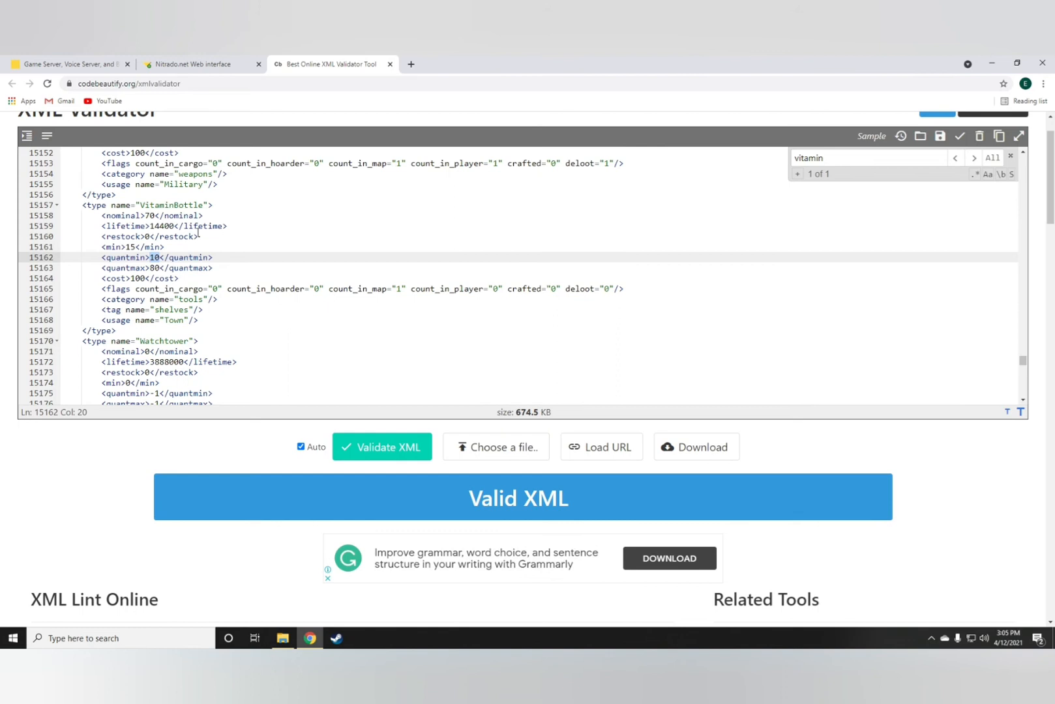
text(0)
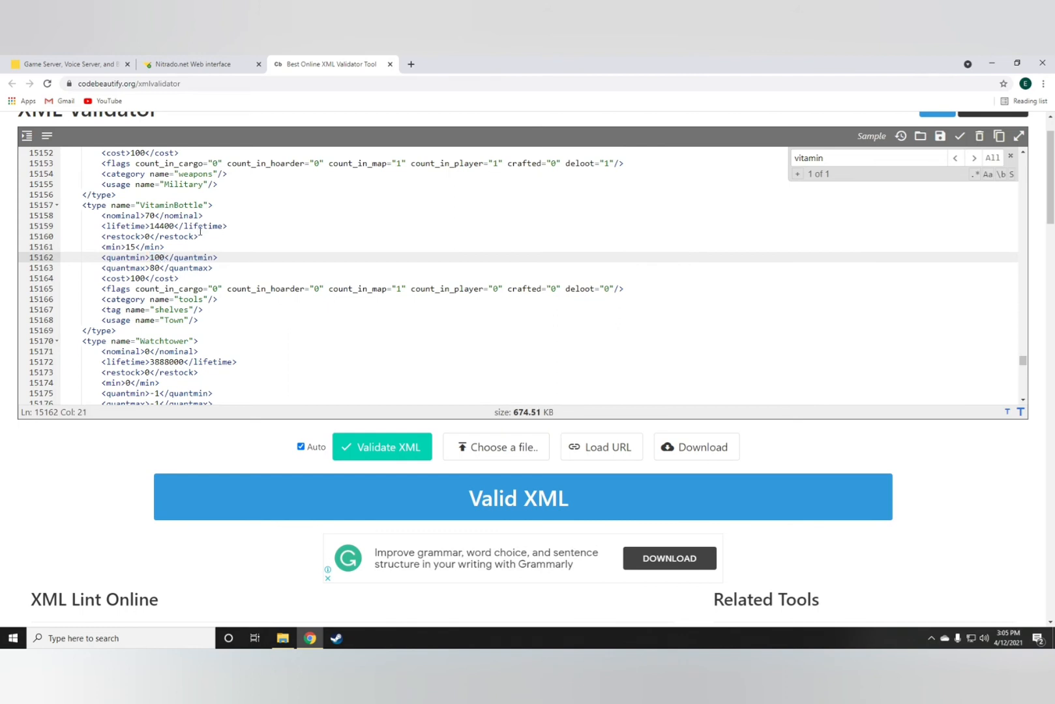
click(154, 267)
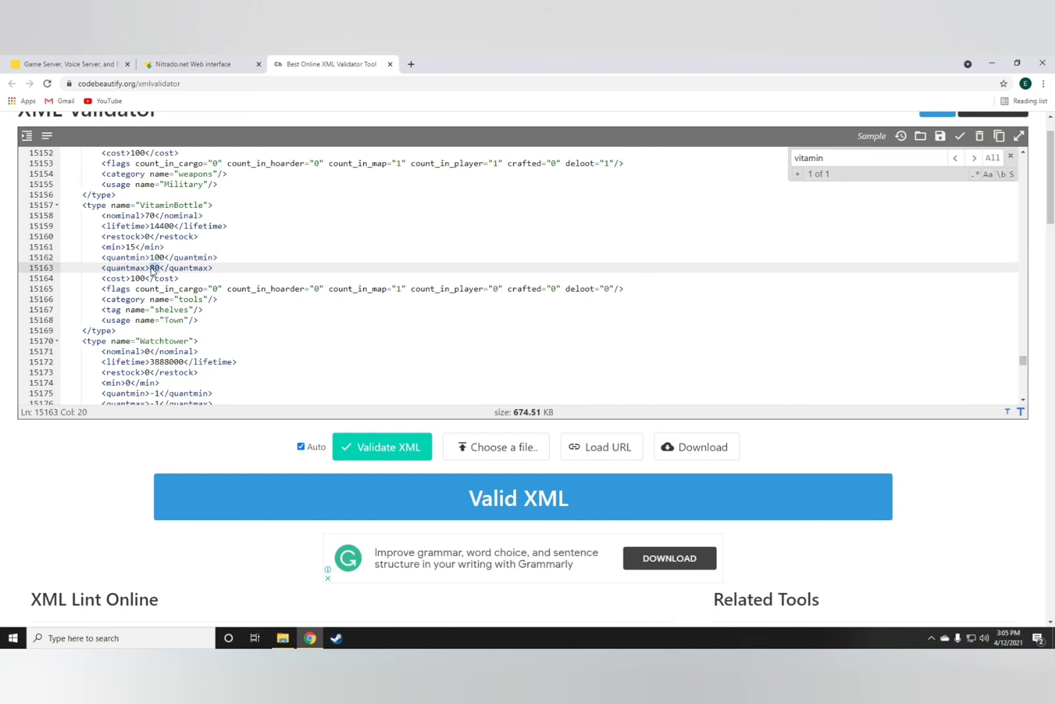
text(100)
click(869, 157)
text(mag)
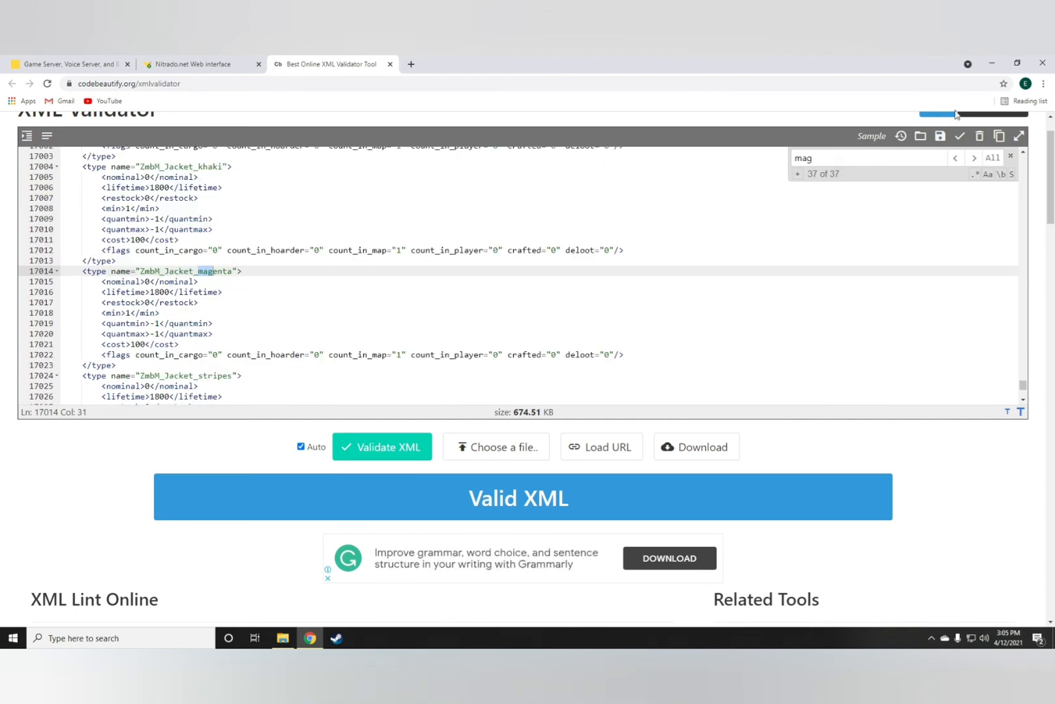
- Step to Mag_AK74_30Rnd and set its quantmin and quantmax to 100
click(974, 158)
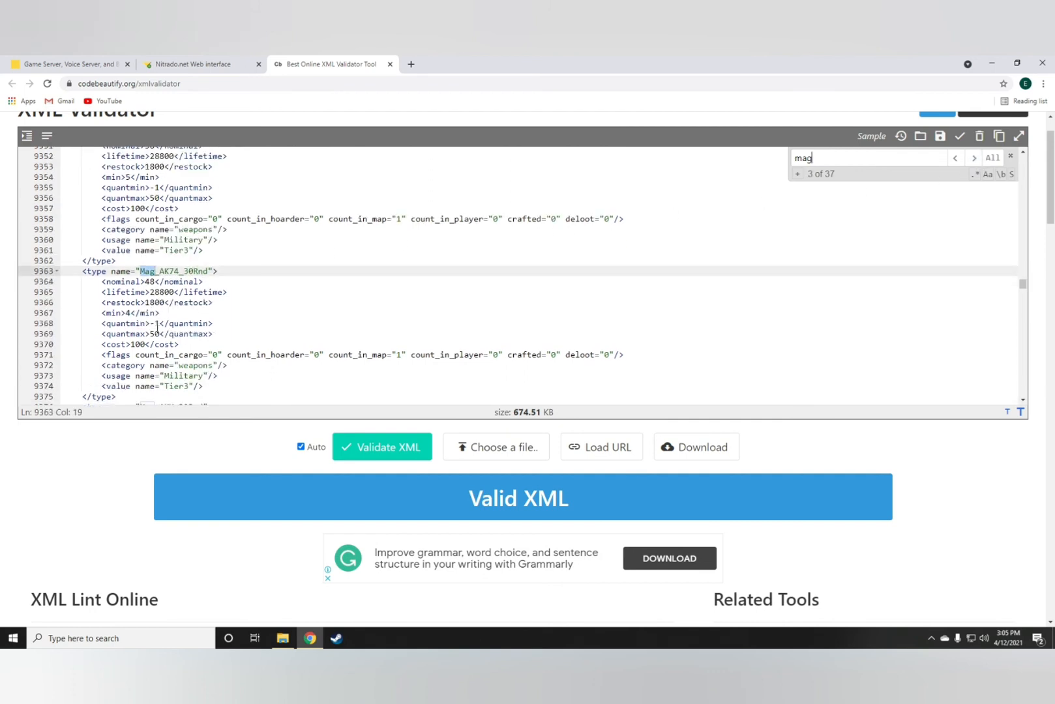
click(157, 323)
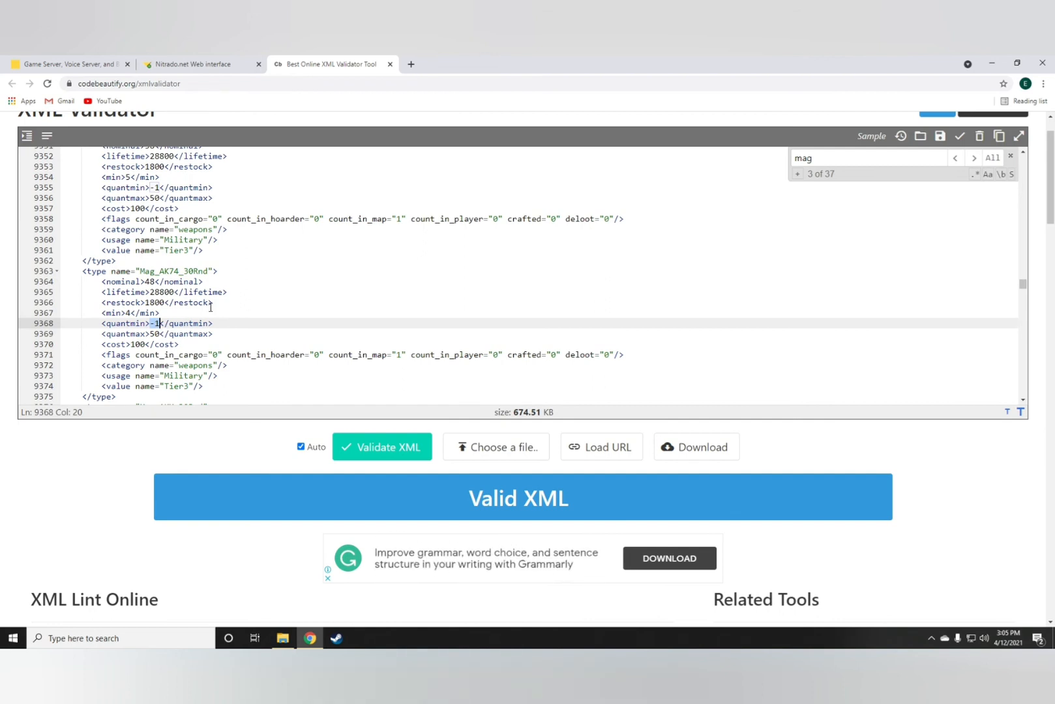
text(100)
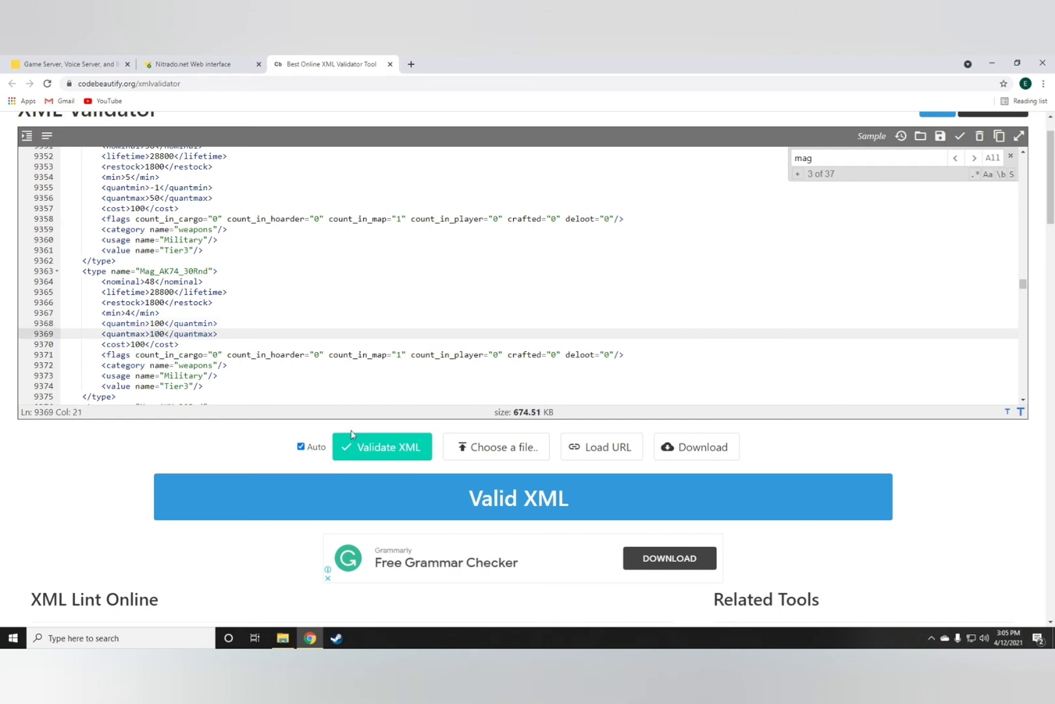
triple_click(803, 158)
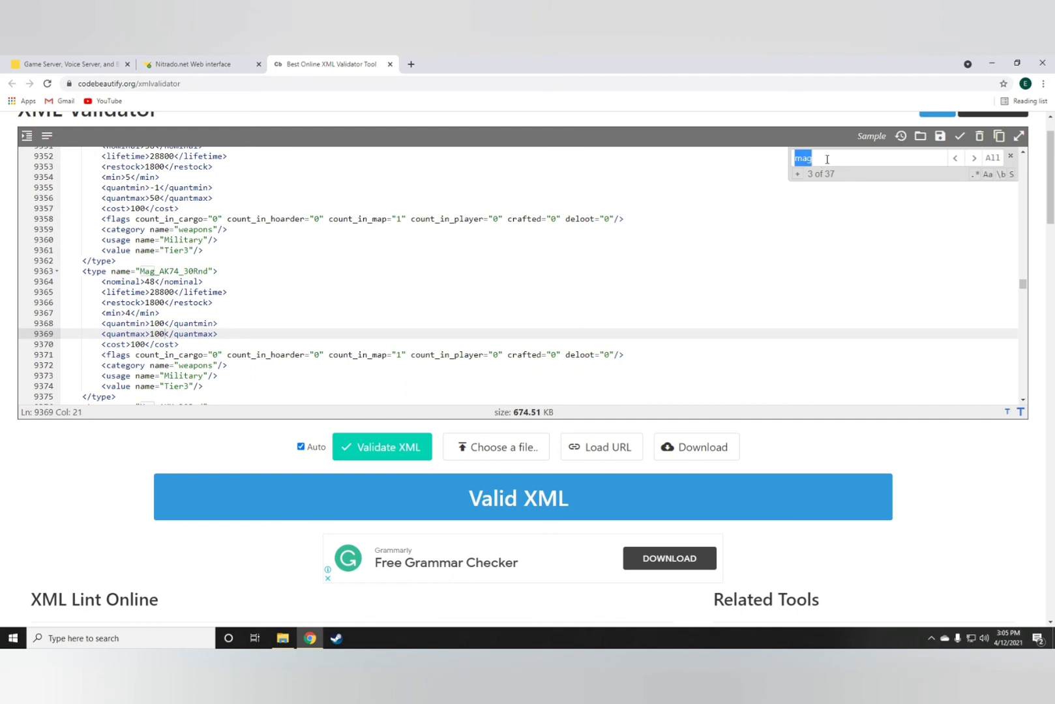
- Search 'flare', zero the Roadflare nominal, then delete the whole Roadflare entry
text(flare)
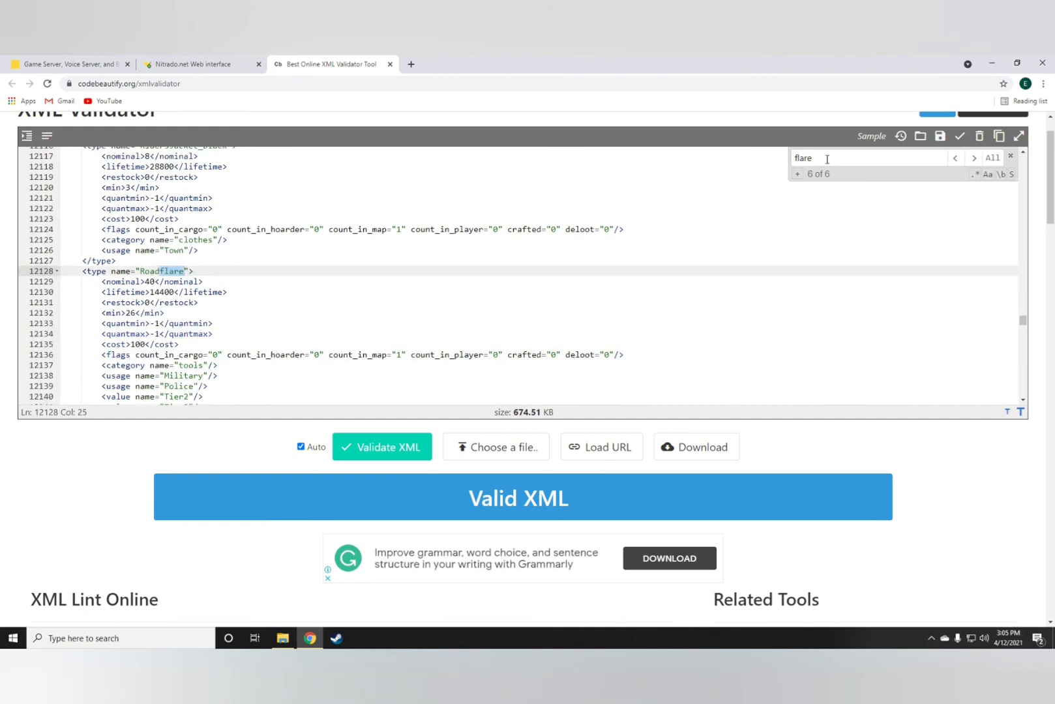
scroll(down, 3)
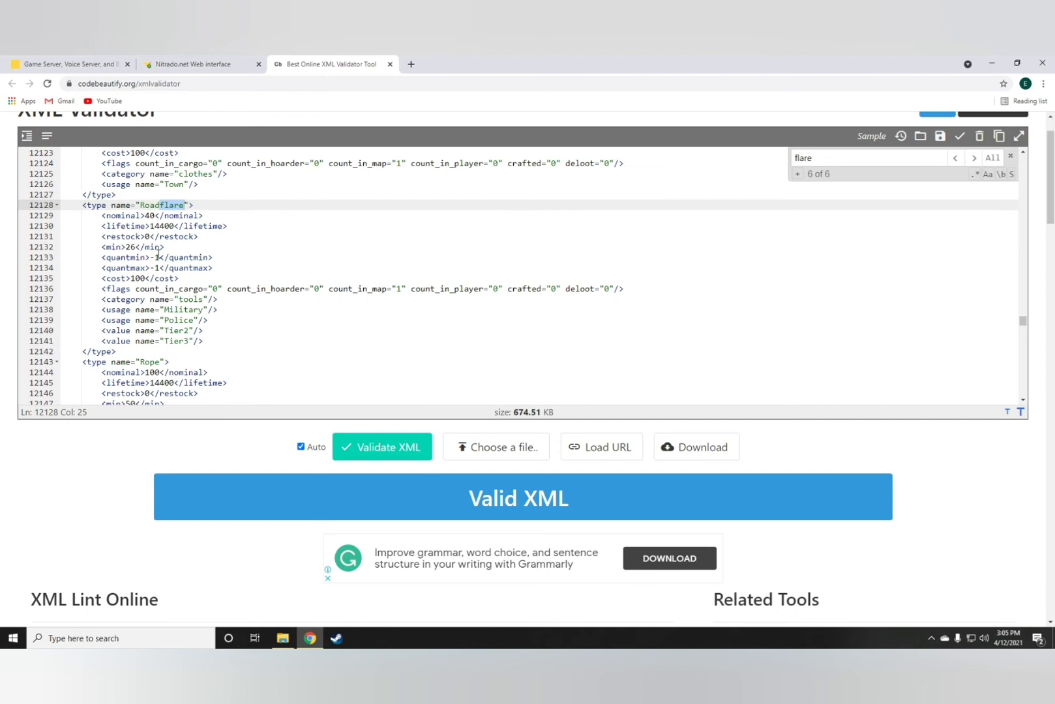
click(868, 158)
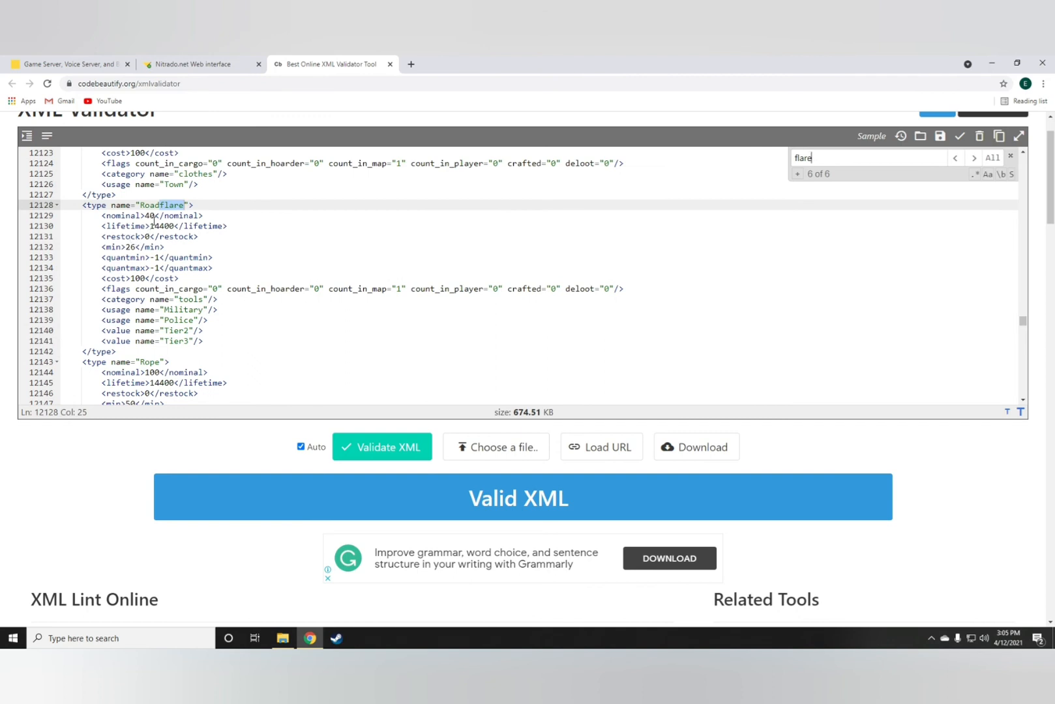
click(151, 215)
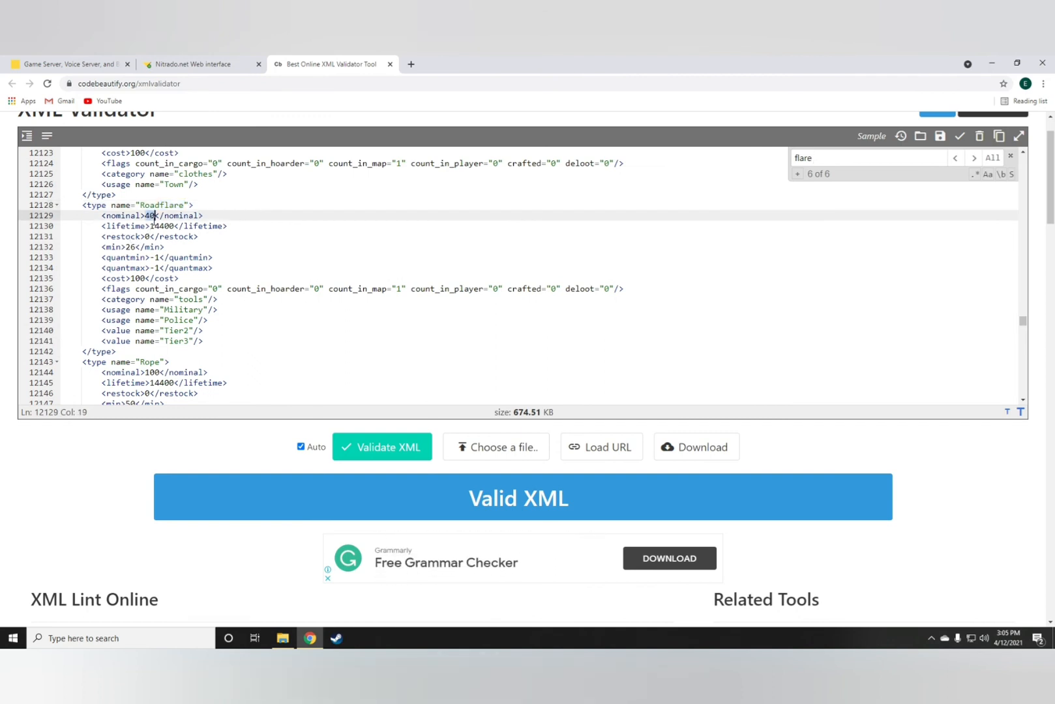
key(Backspace)
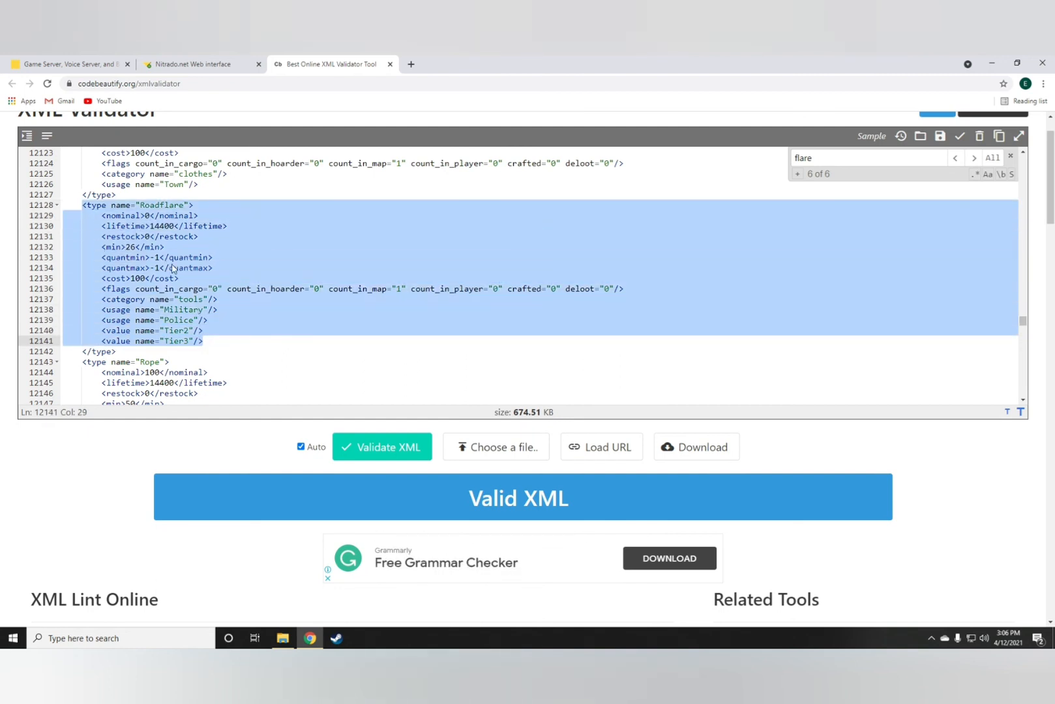
click(217, 300)
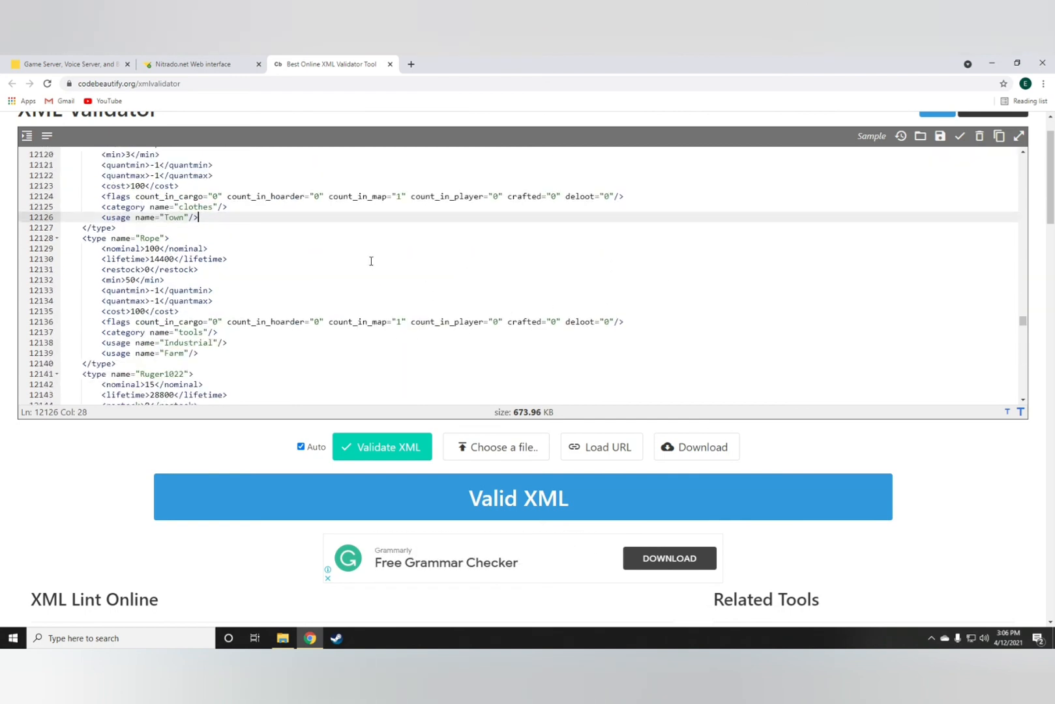
- Copy the entire edited file and switch to the Nitrado types.xml editor
right_click(358, 261)
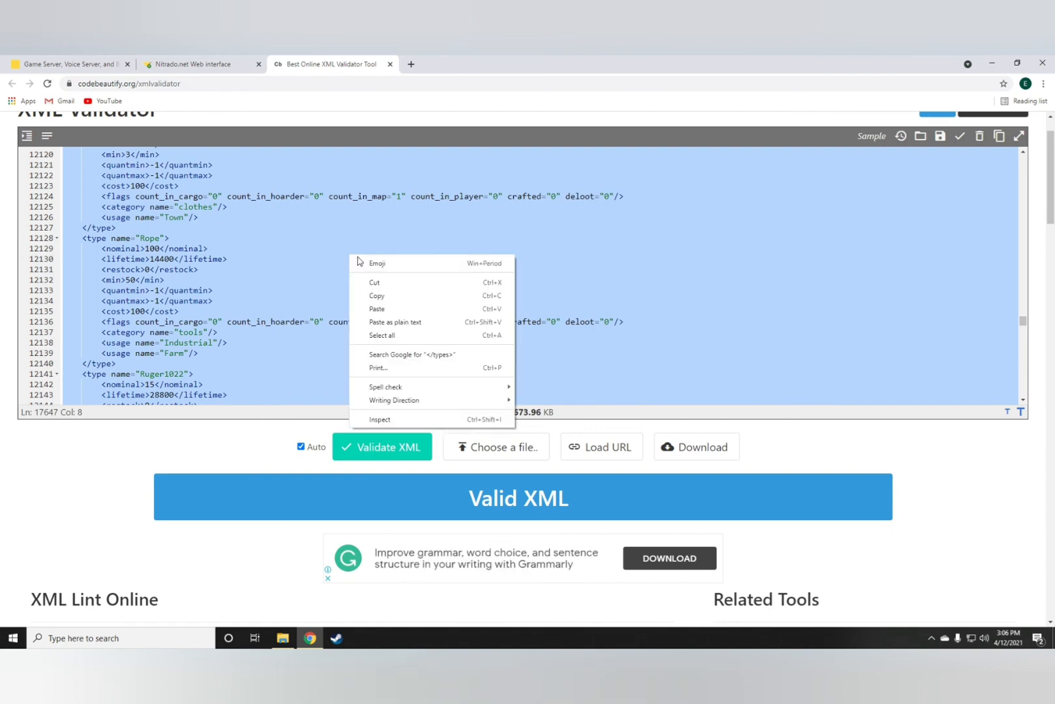
click(188, 130)
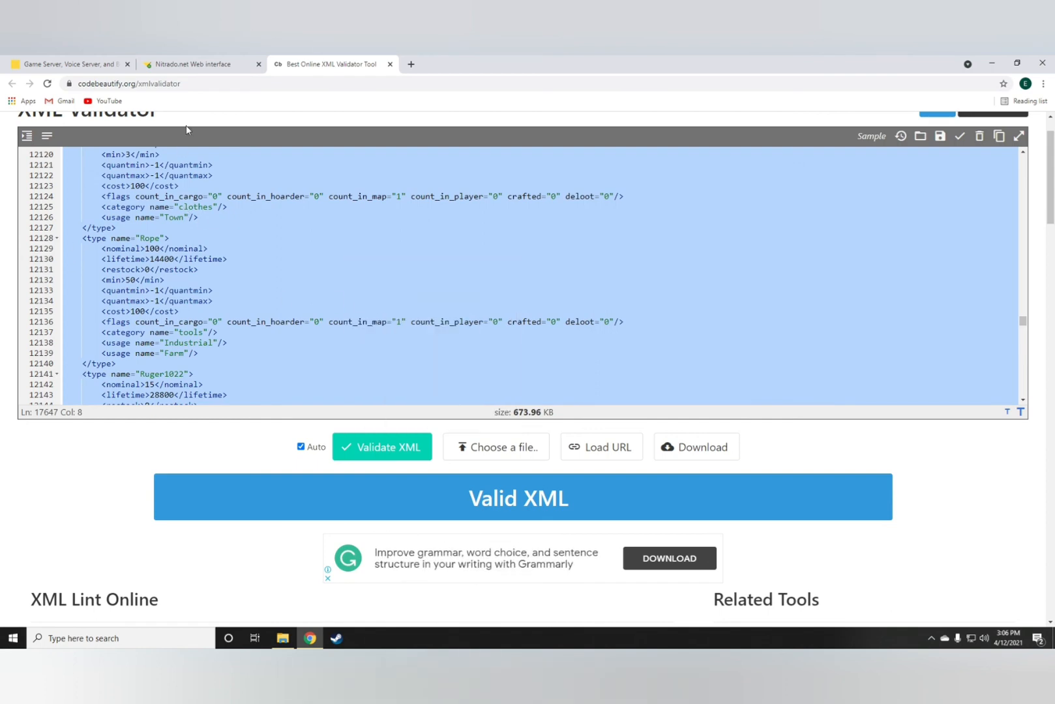
click(195, 64)
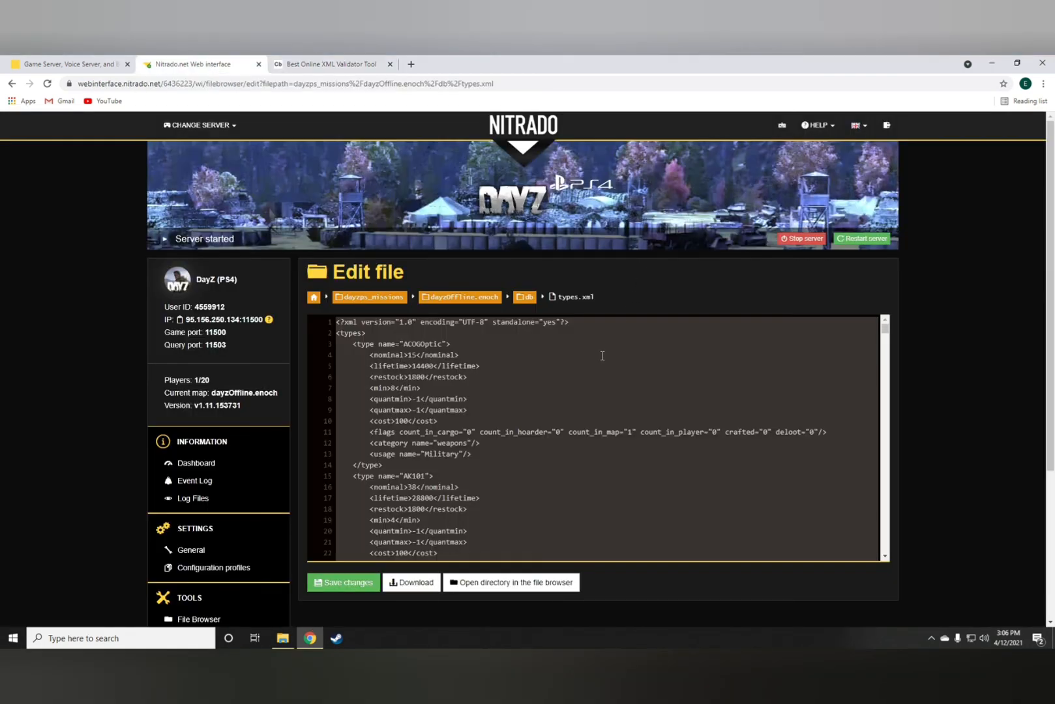
- Paste the edited types.xml from the validator into Nitrado's Edit file area
right_click(602, 356)
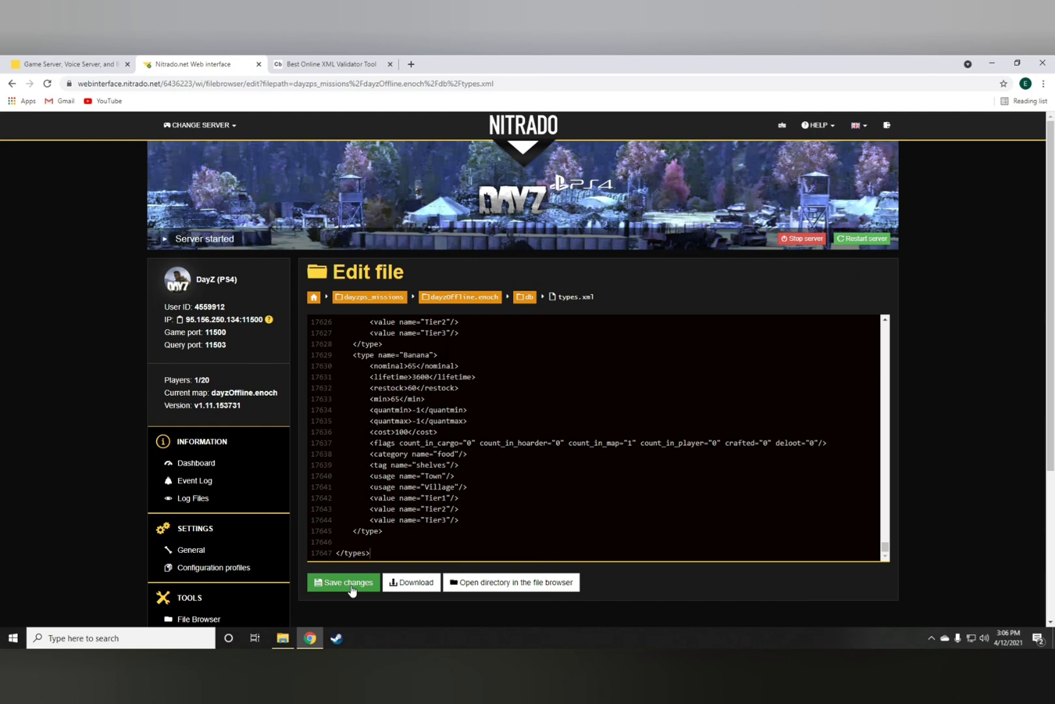
mouse_move(809, 343)
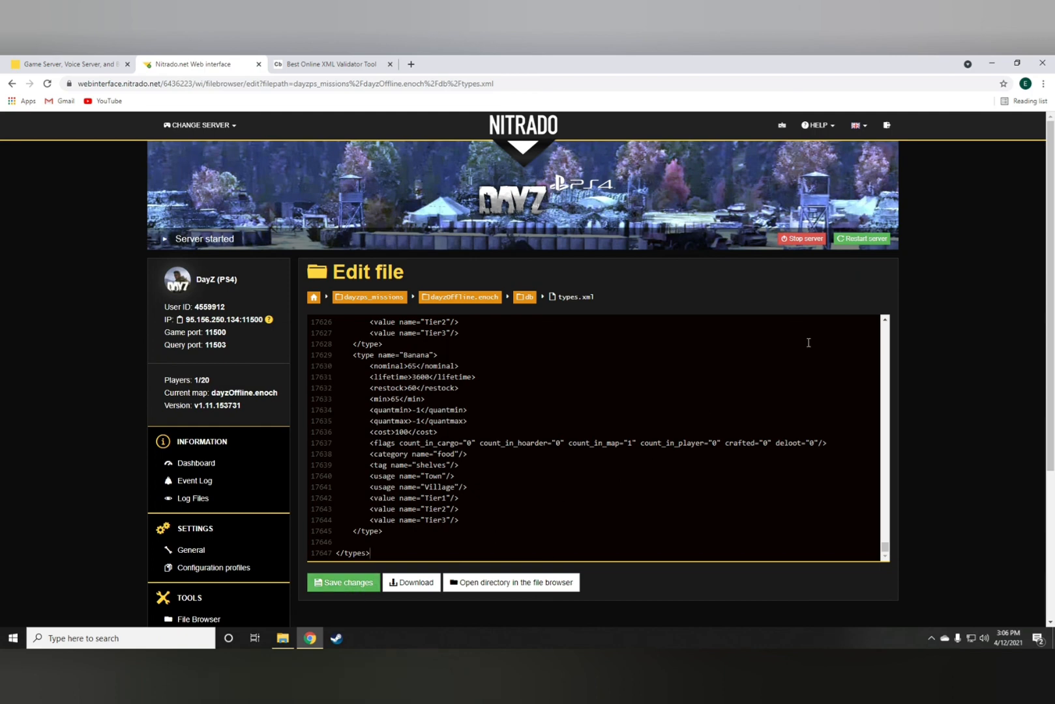
mouse_move(562, 450)
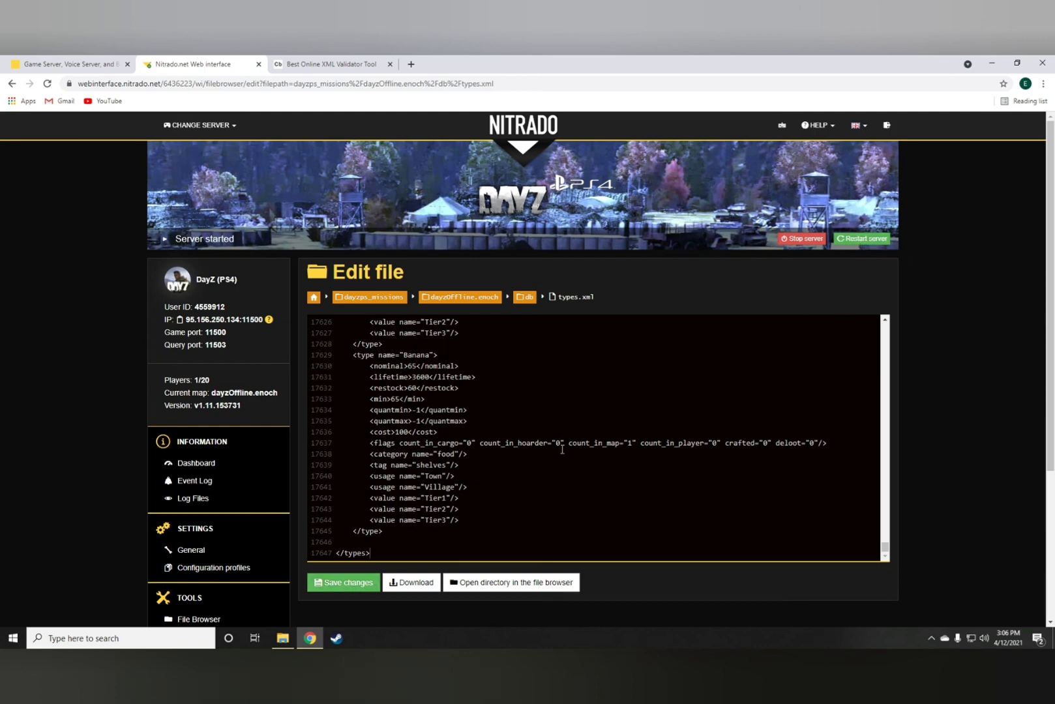